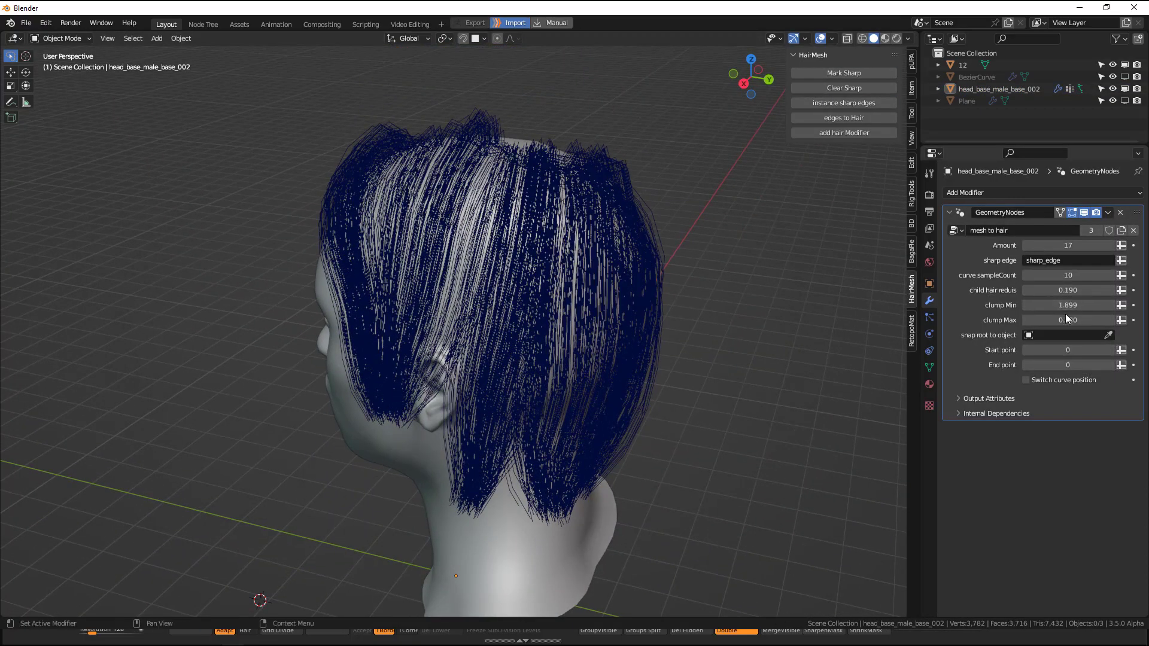
Adjust the strand clumping amount on the mesh-to-hair modifier before removing it
drag(1085, 304, 1048, 304)
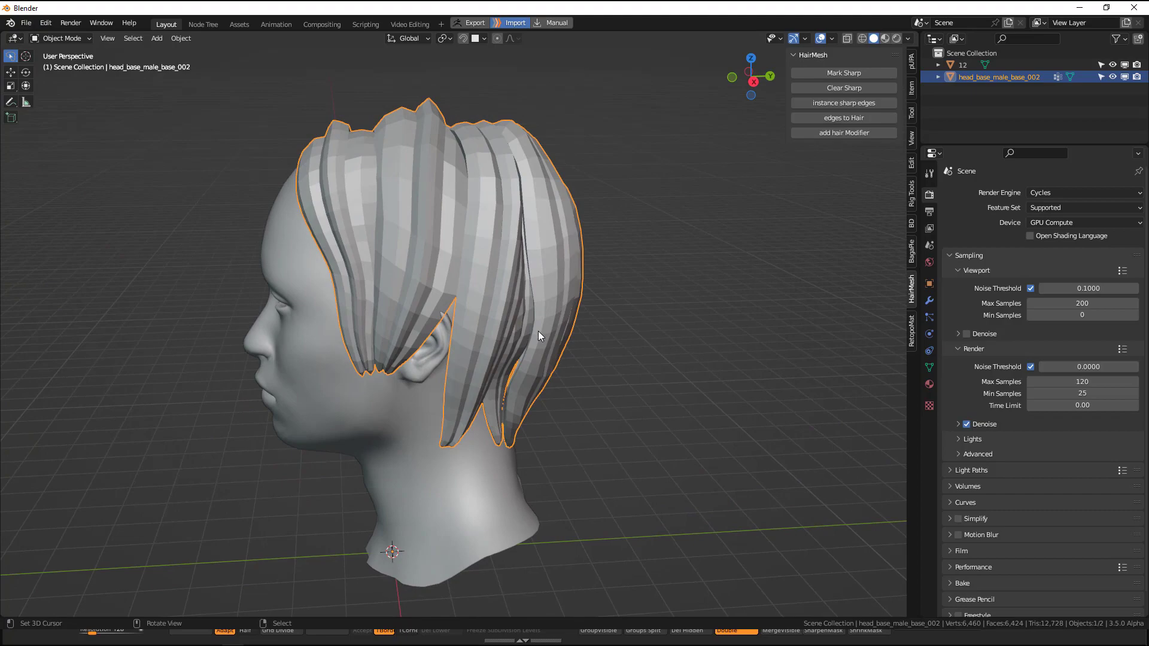
Add a plane, extrude it into a zigzag ribbon and split it lengthwise with loop cuts
key(Tab)
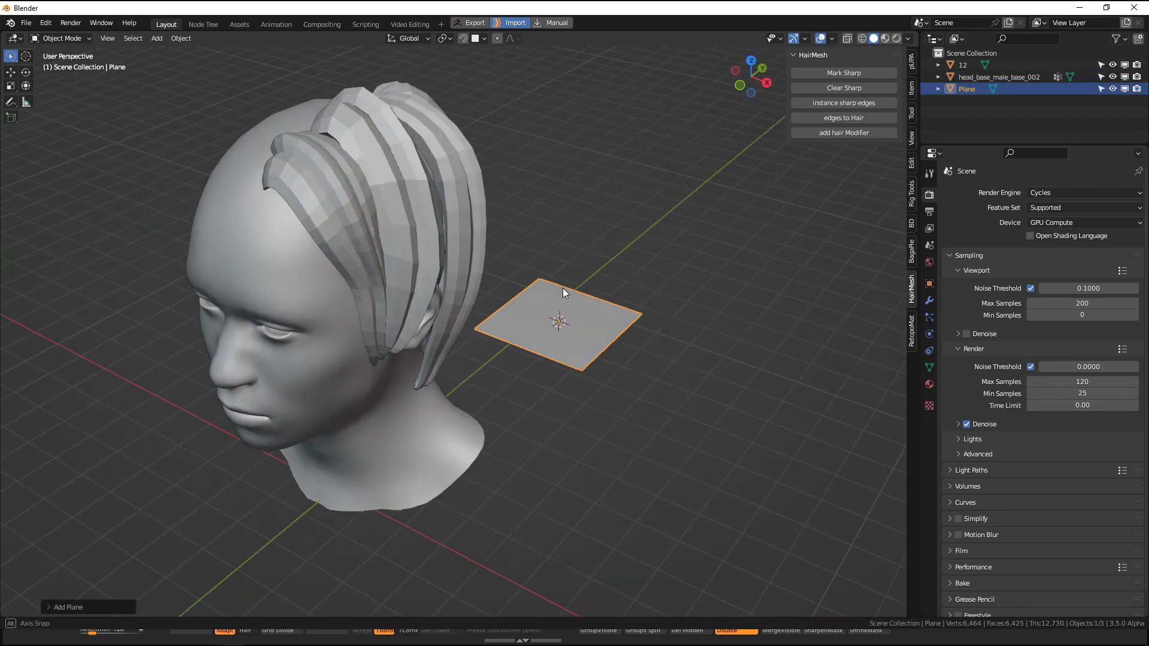
key(Tab)
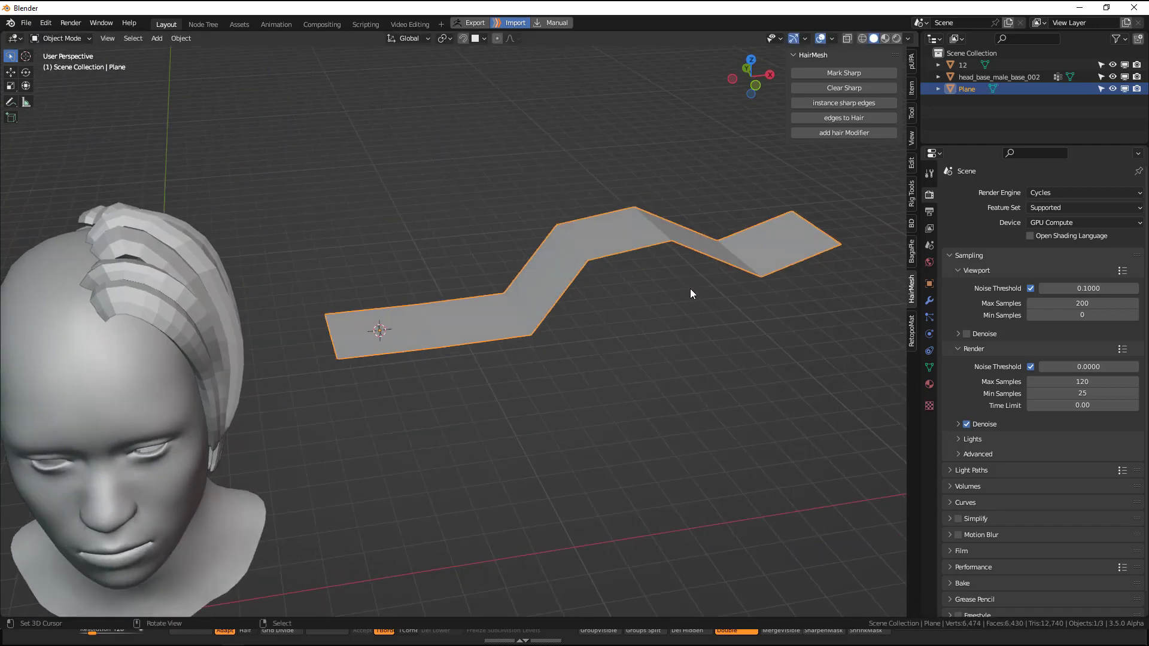
key(Tab)
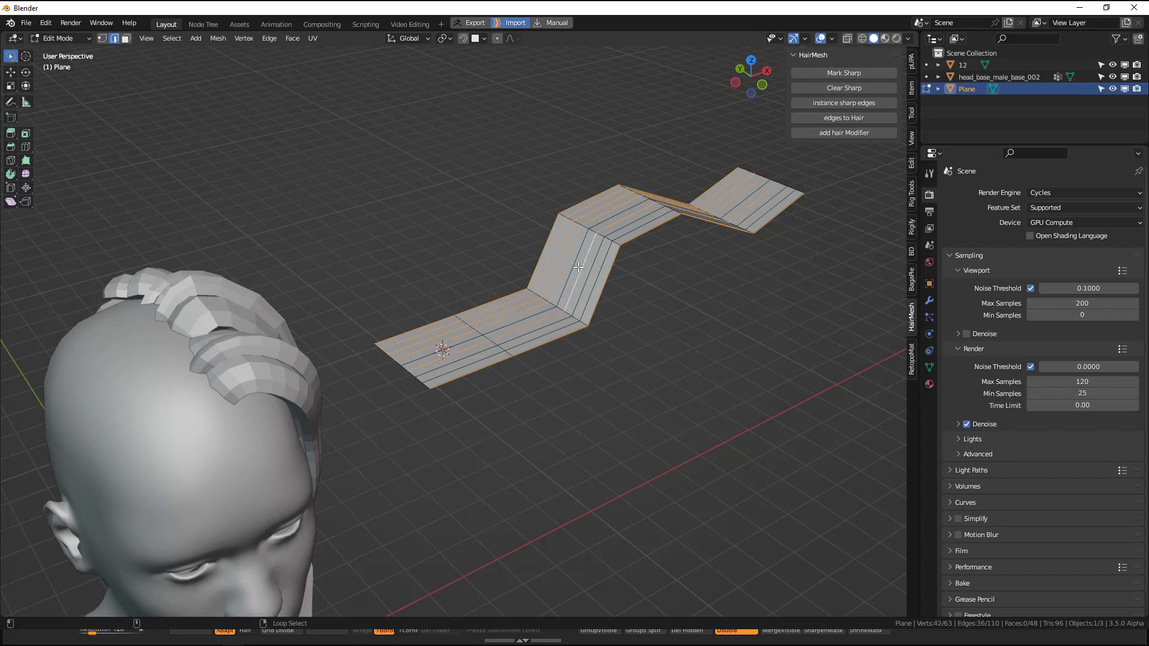
Mark the ribbon's loops sharp and instance hair strands from them with a smaller child radius
click(844, 73)
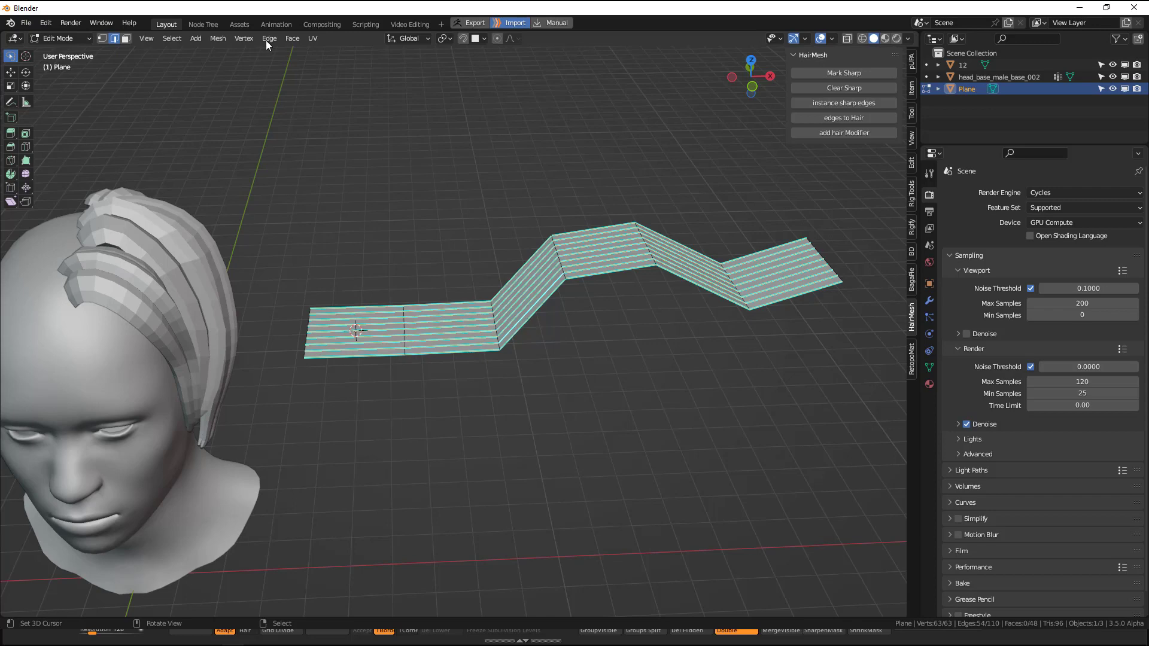
click(268, 39)
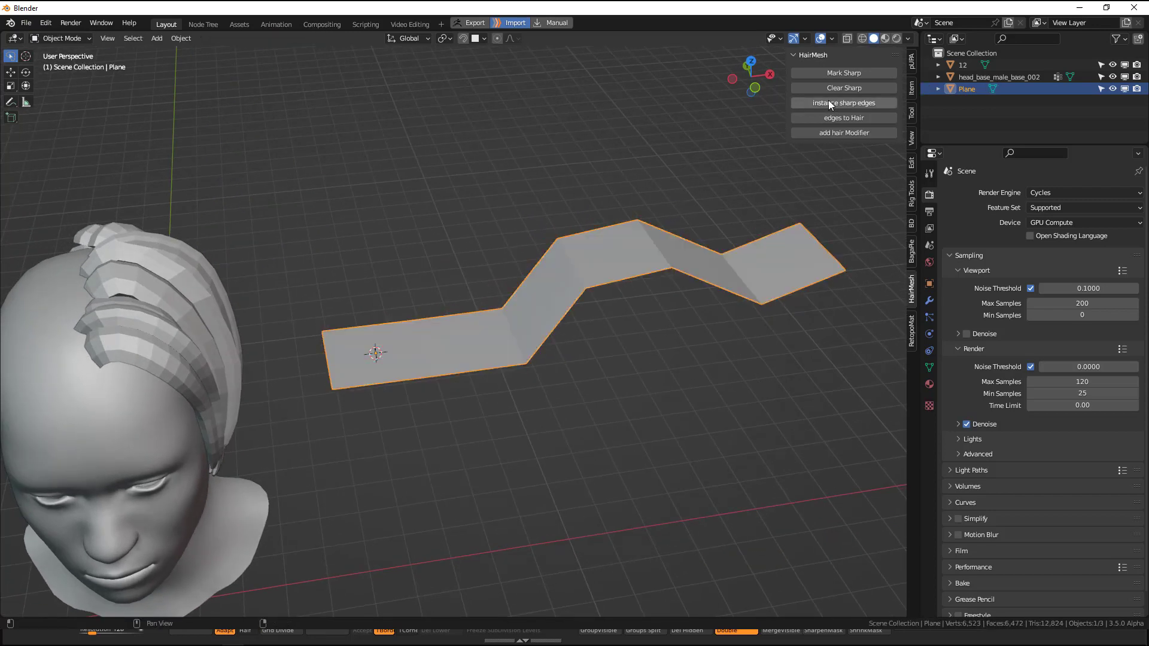
click(843, 118)
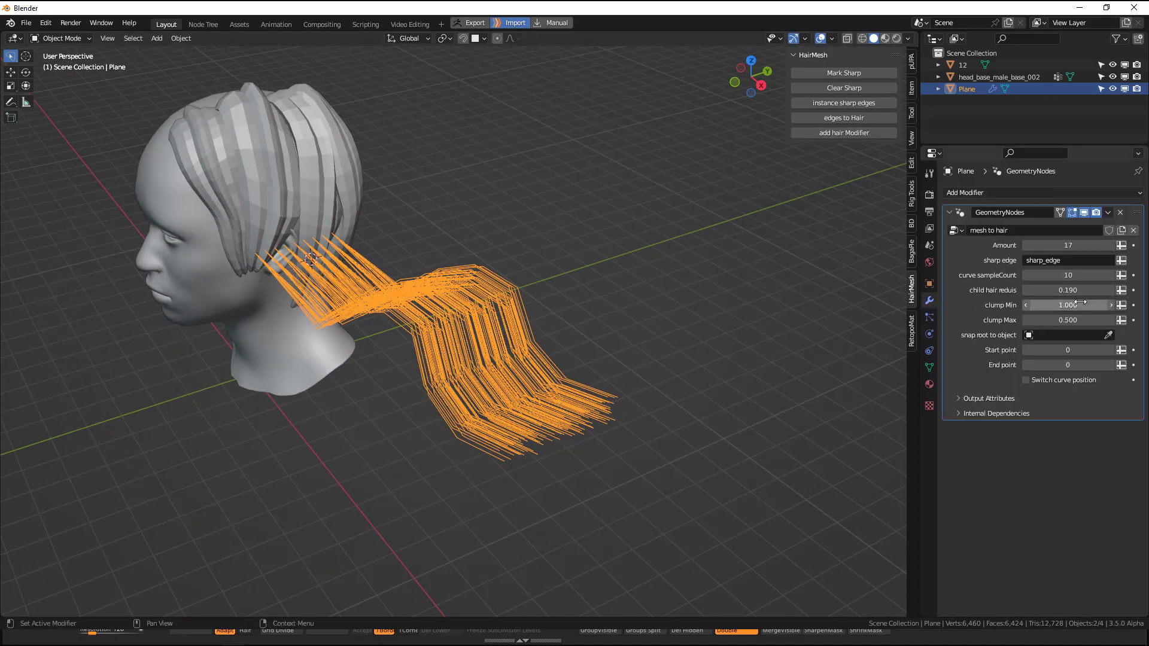
drag(1078, 290, 1041, 290)
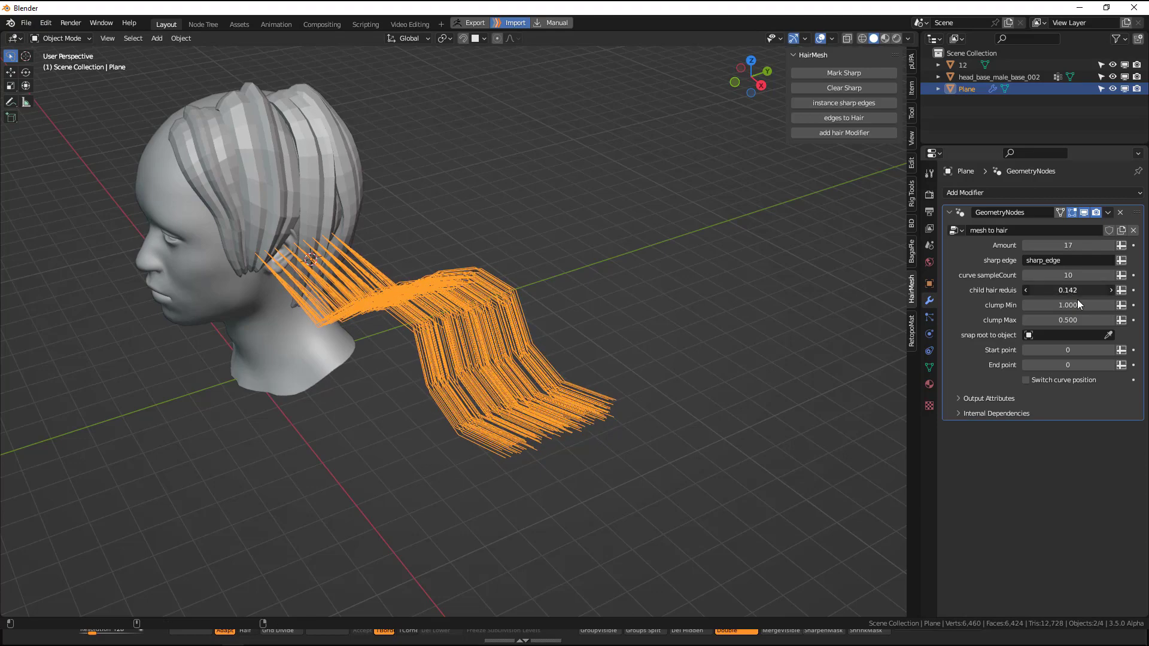
Regenerate the strands with a higher curve sampleCount, then hide the Plane and its strands
click(843, 102)
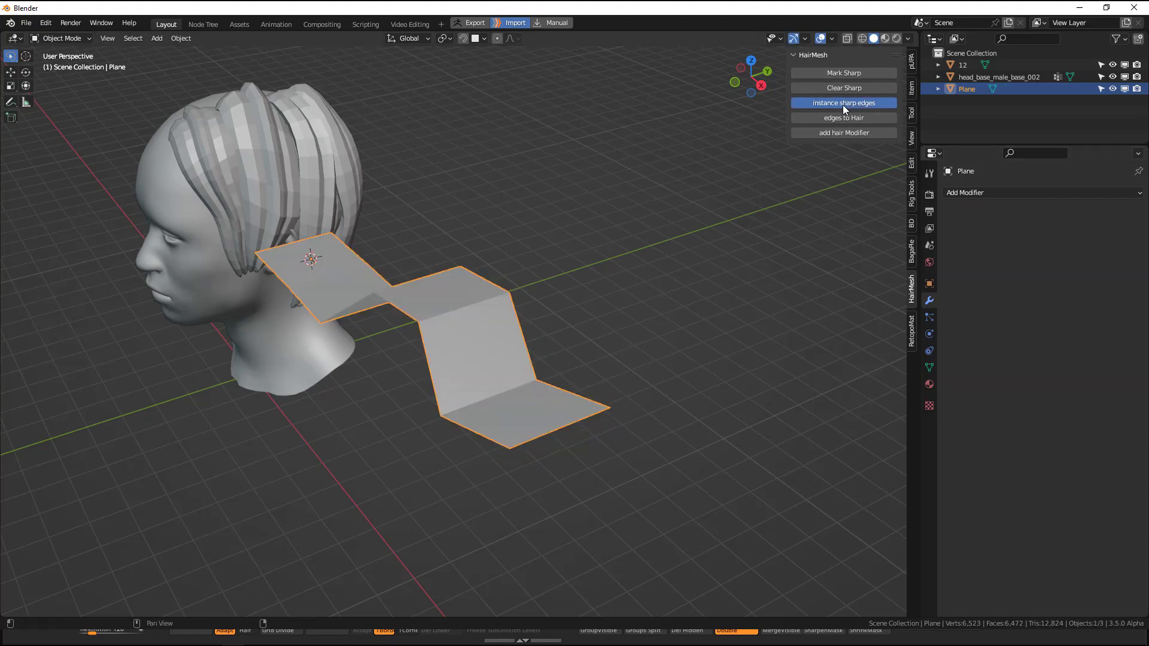
click(843, 103)
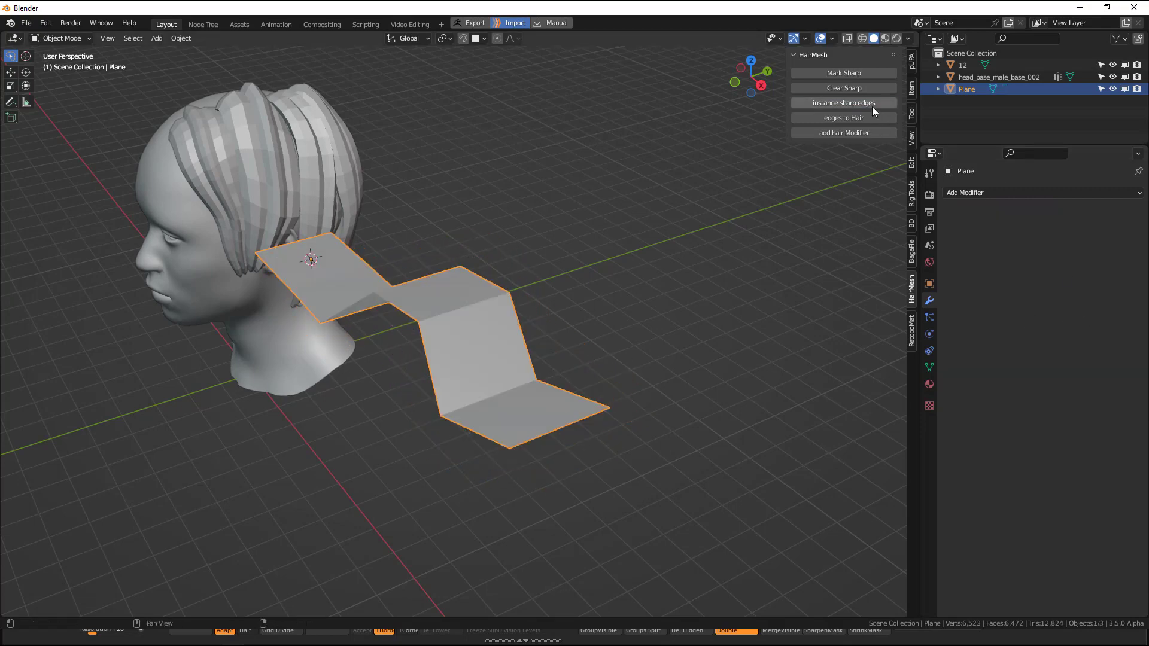
click(843, 133)
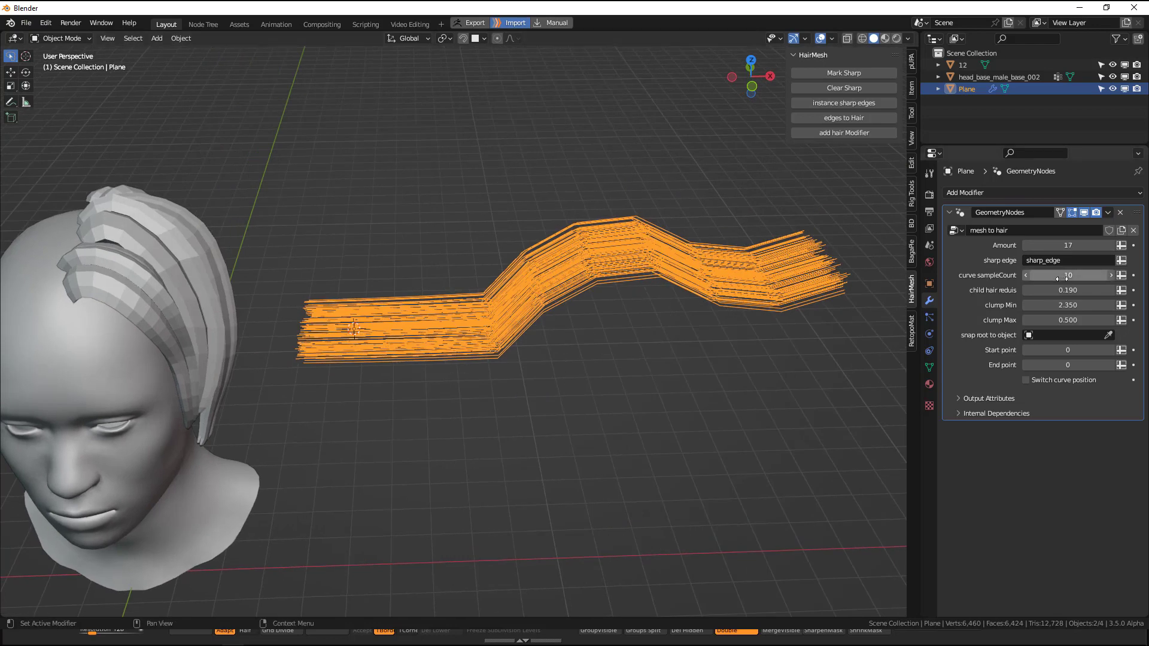
drag(1041, 275, 1100, 275)
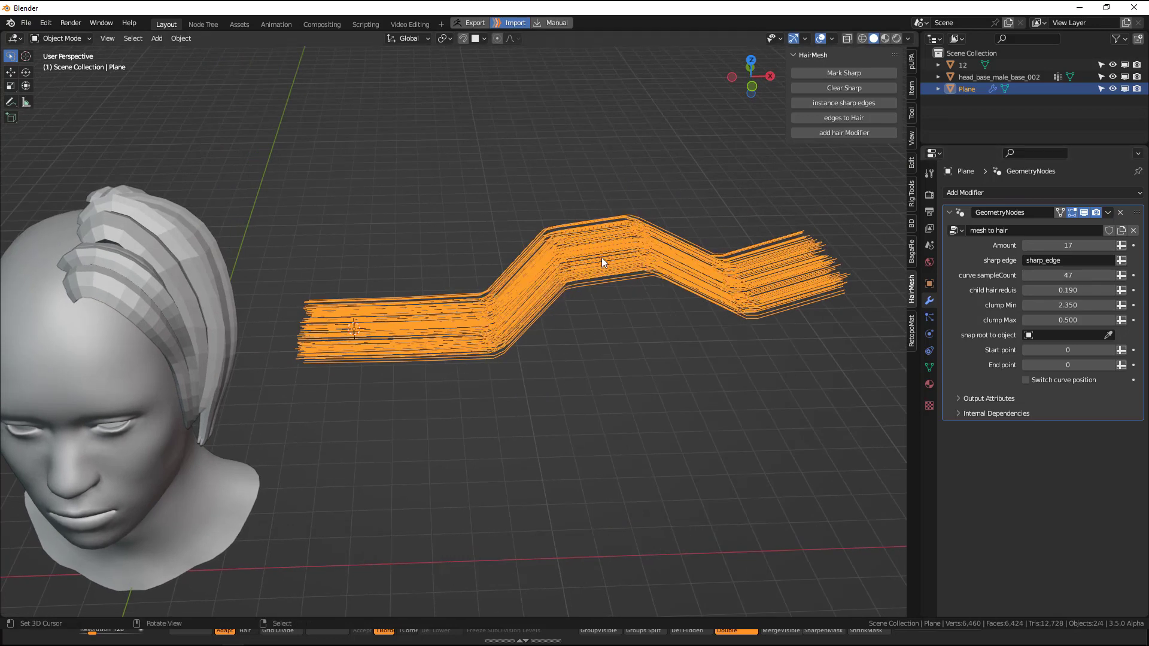
click(966, 193)
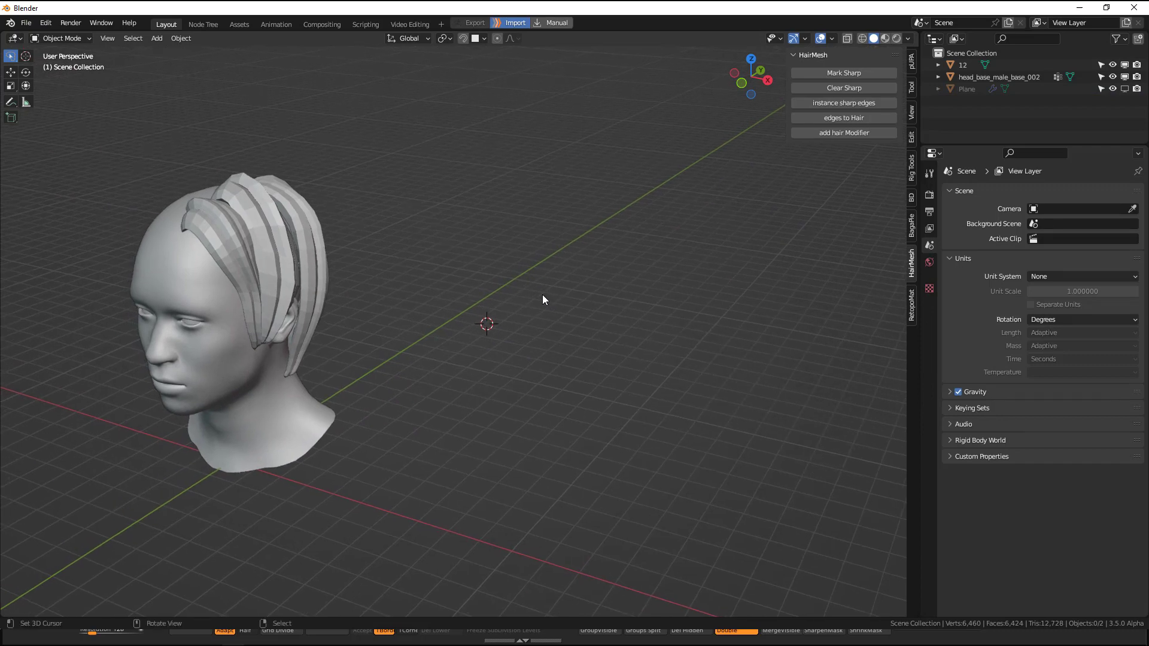
mouse_move(510, 301)
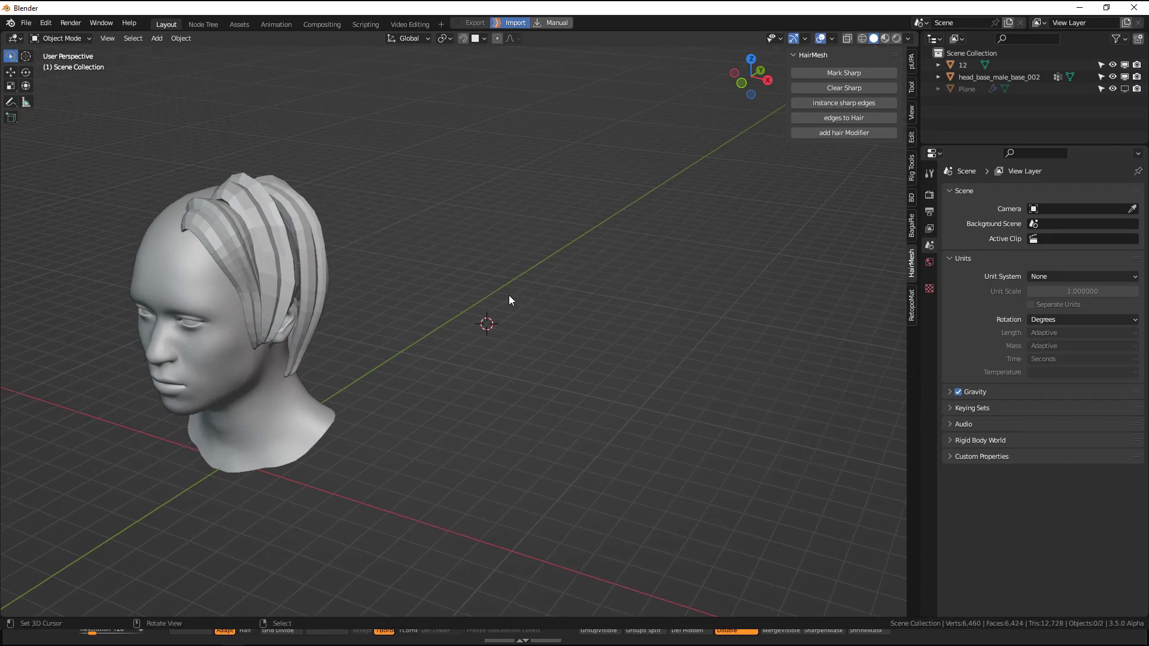
Add a Bezier curve, extend it into a long looping path and convert it to a mesh
click(156, 38)
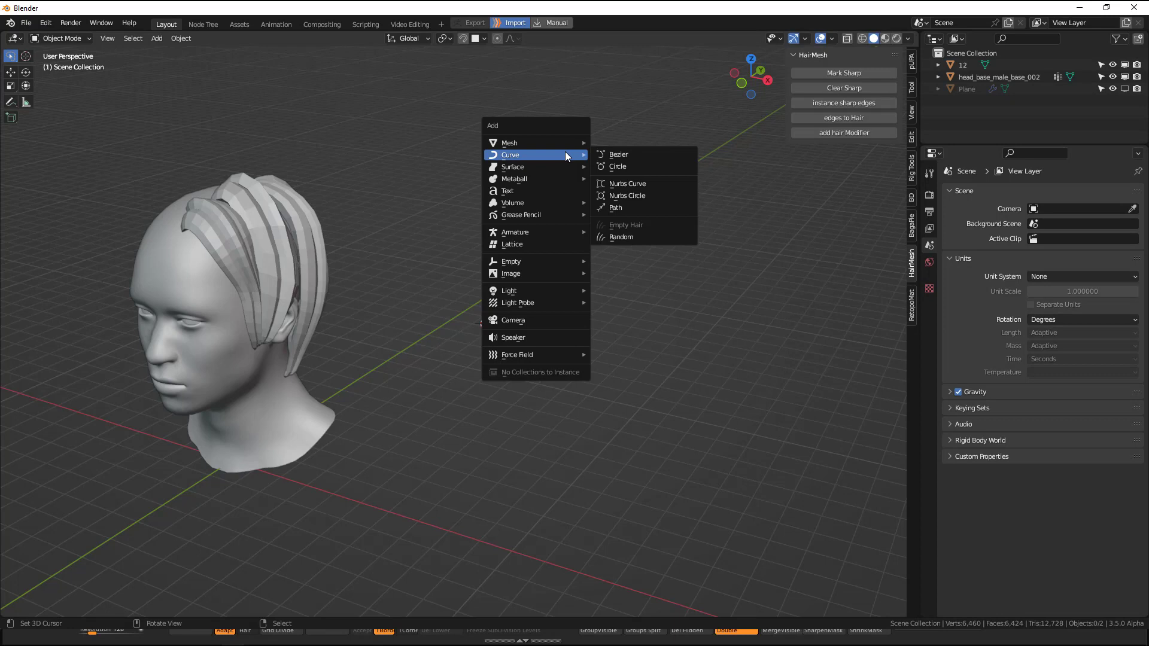
click(618, 154)
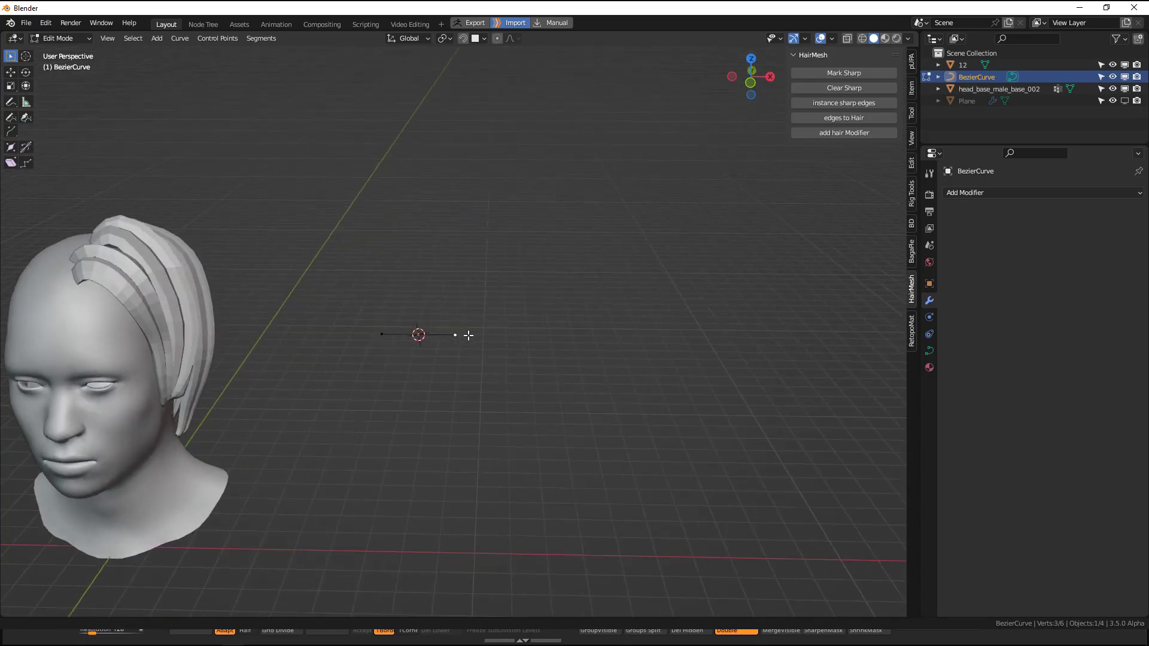
drag(454, 335, 592, 383)
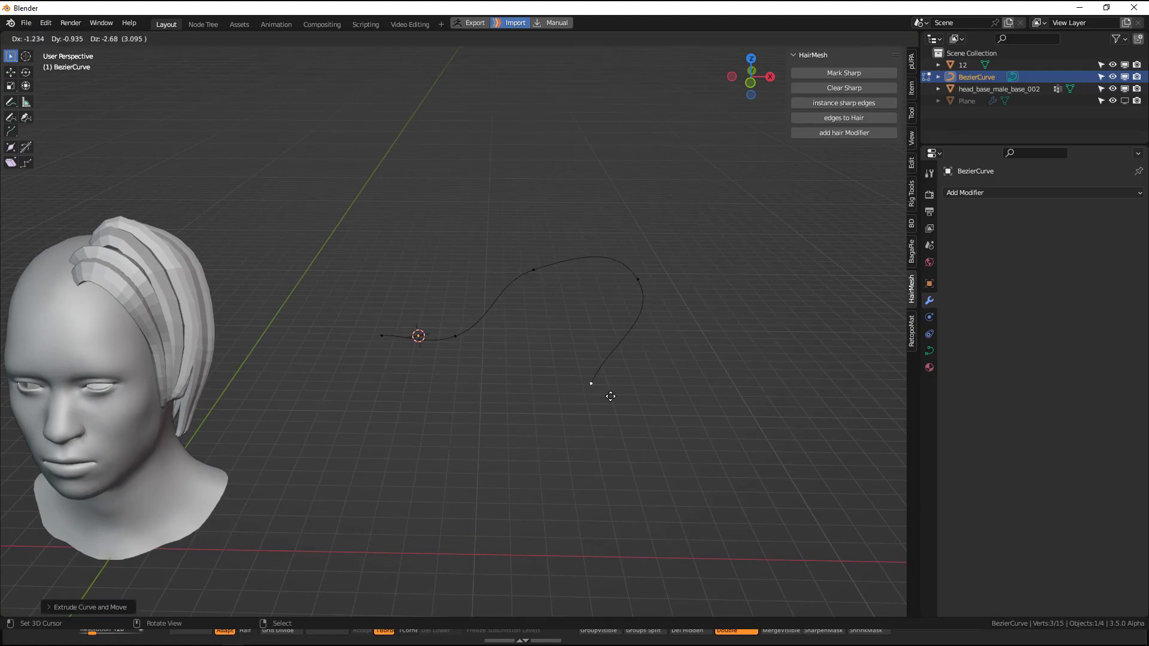
drag(591, 383, 596, 372)
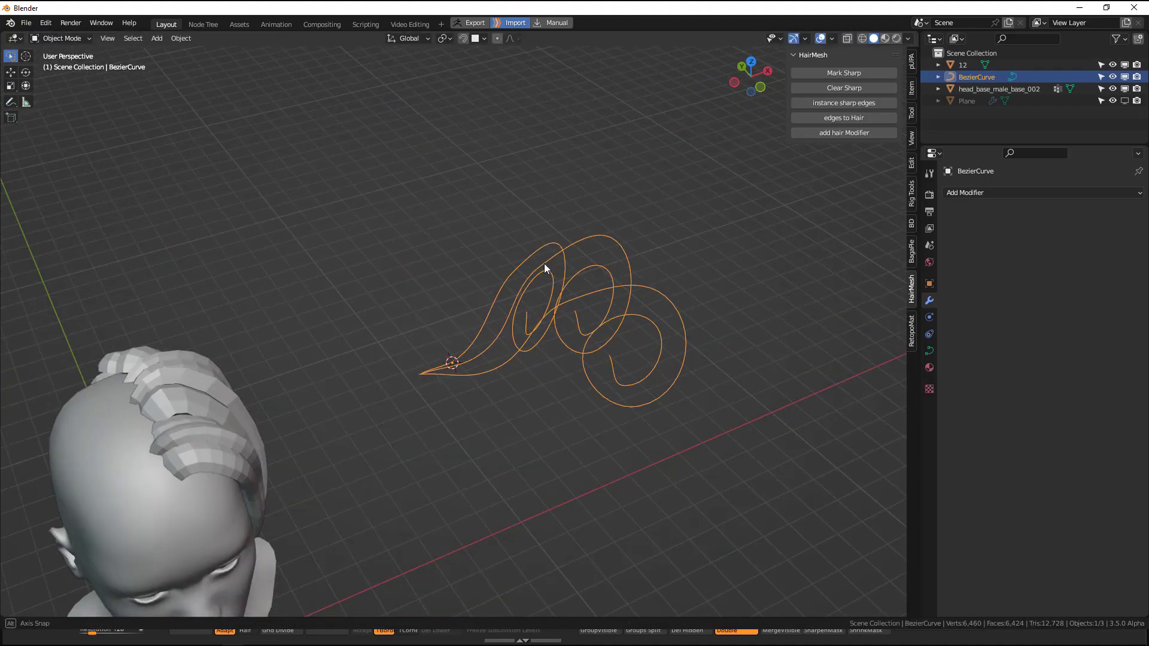
click(180, 38)
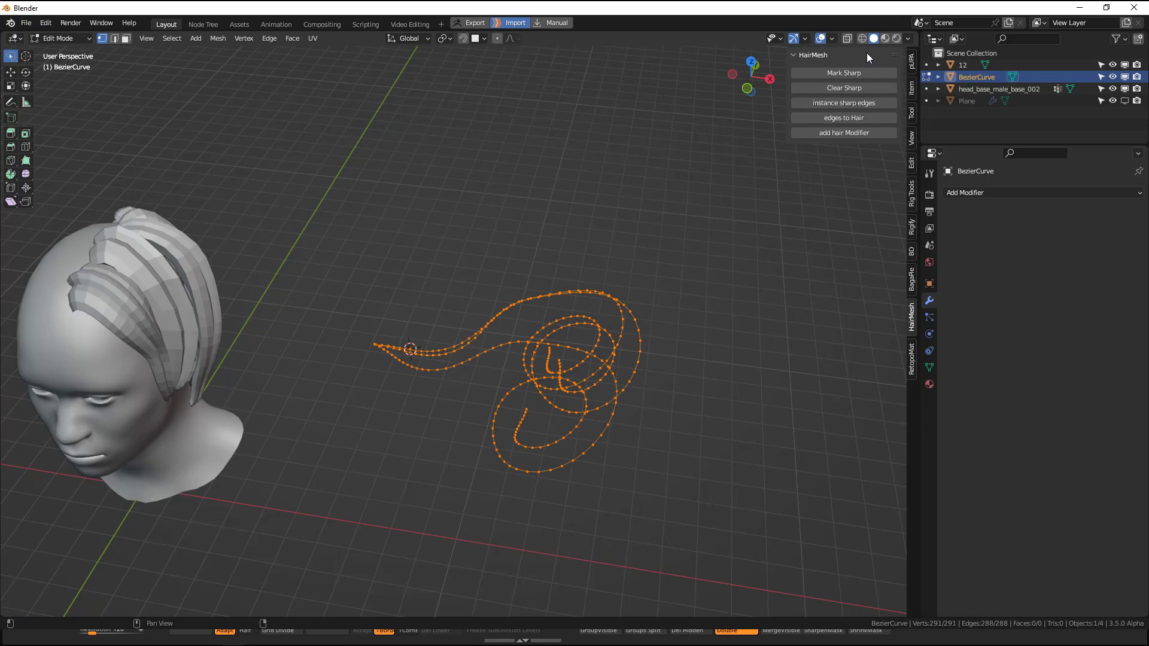
Instance hair strands from the looping mesh, tune child radius and convert them to a curve object
click(843, 103)
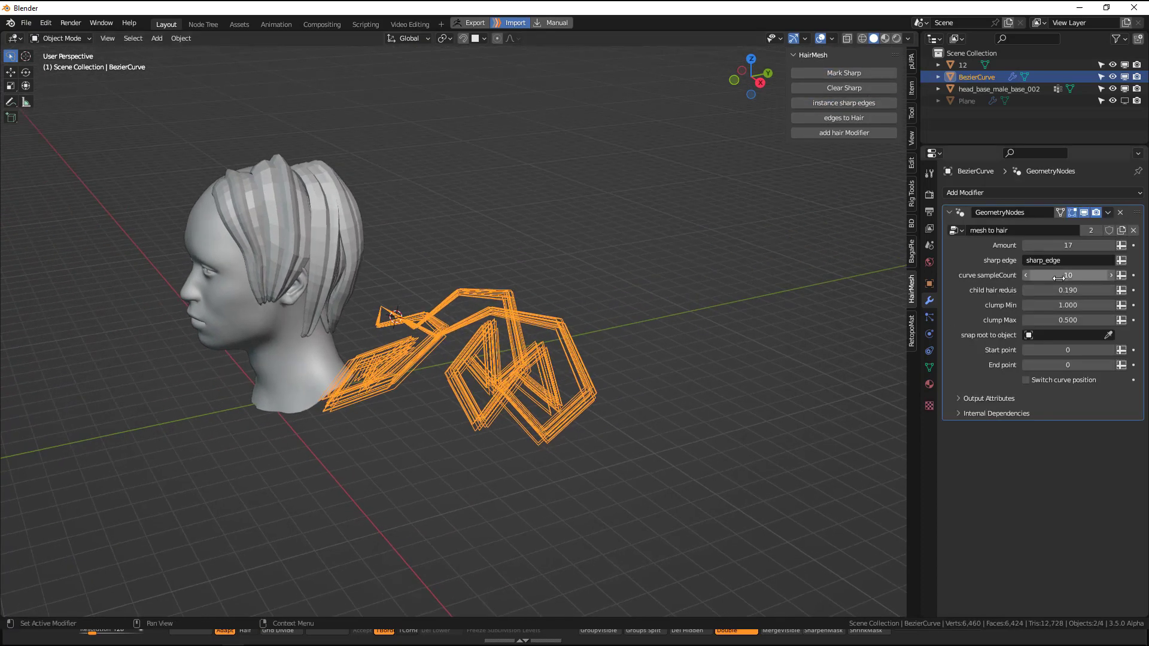
drag(1067, 290, 1092, 290)
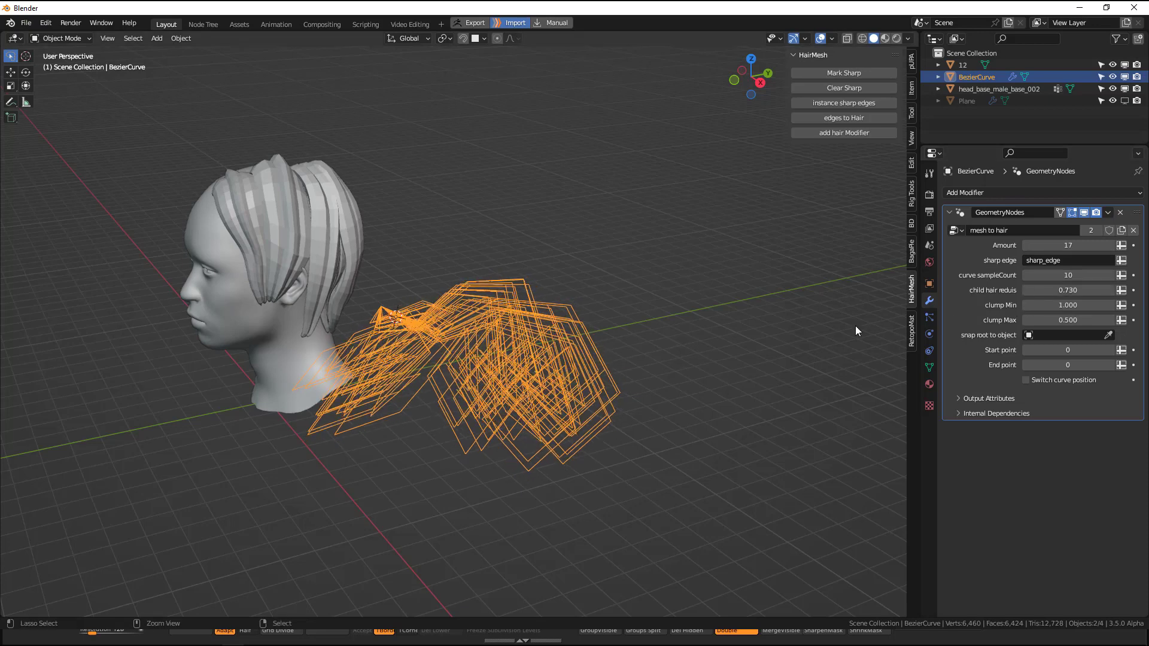
drag(1100, 291, 1048, 291)
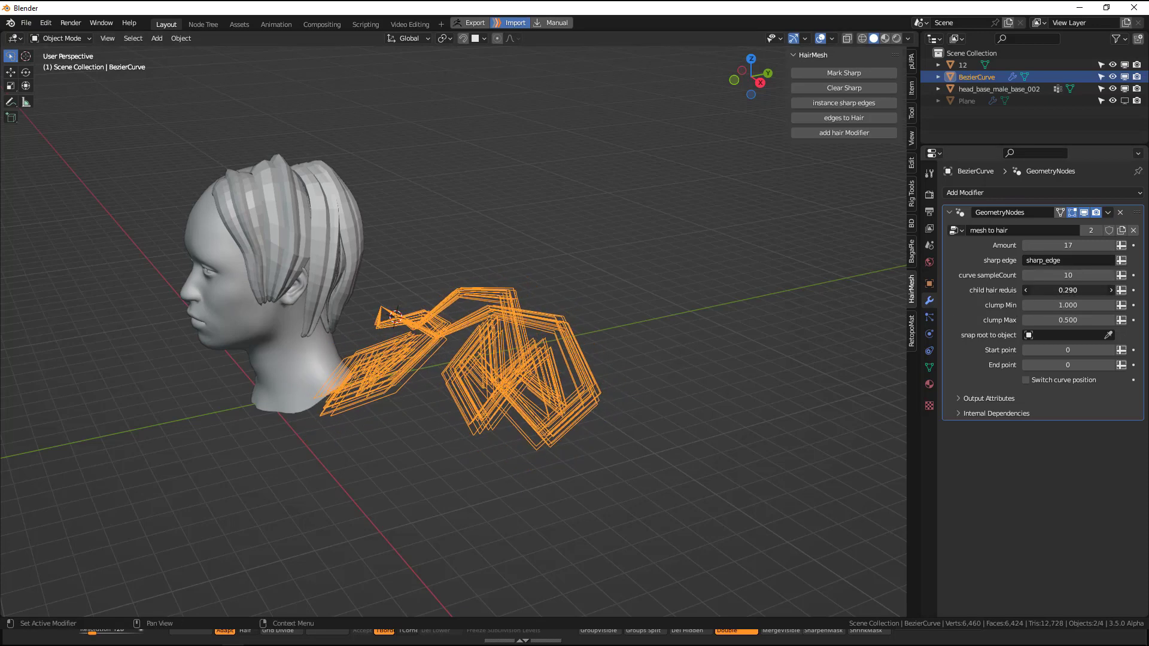
click(1067, 275)
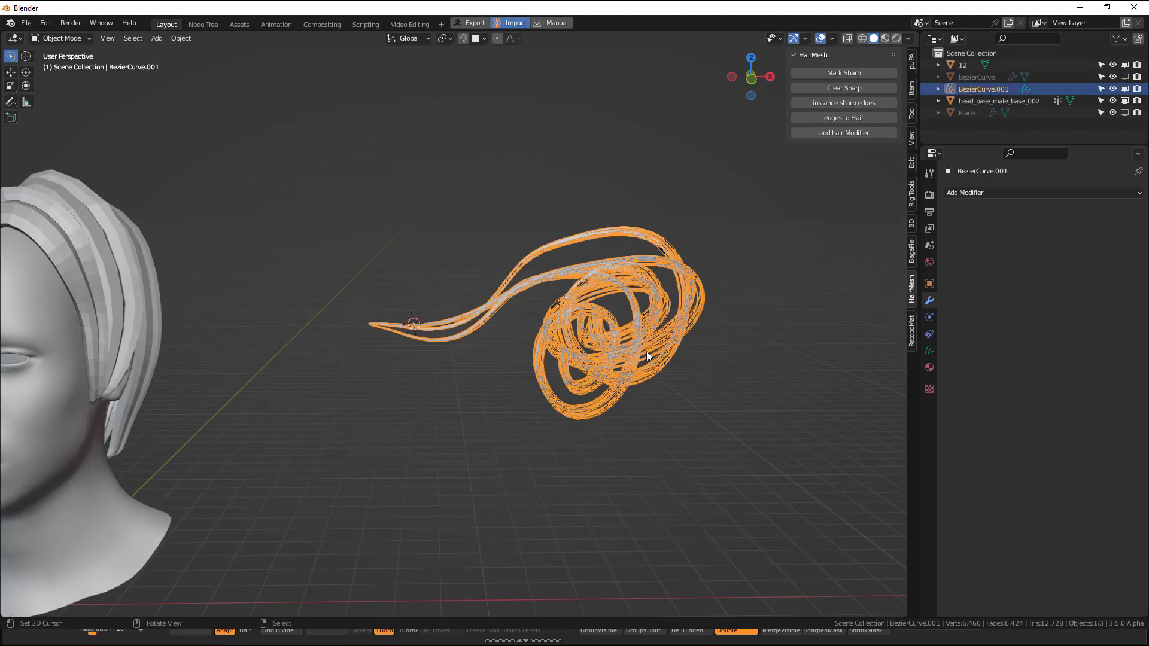
Add the hair modifier to the new curves and spread child strands much wider
click(843, 132)
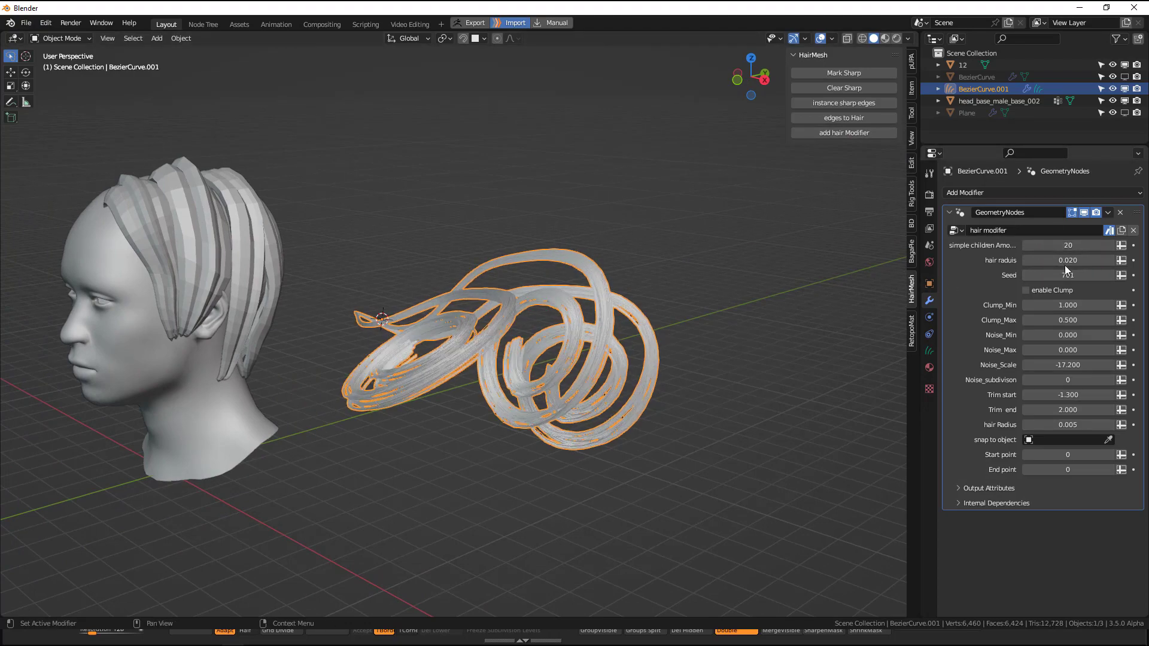
drag(1070, 260, 1100, 260)
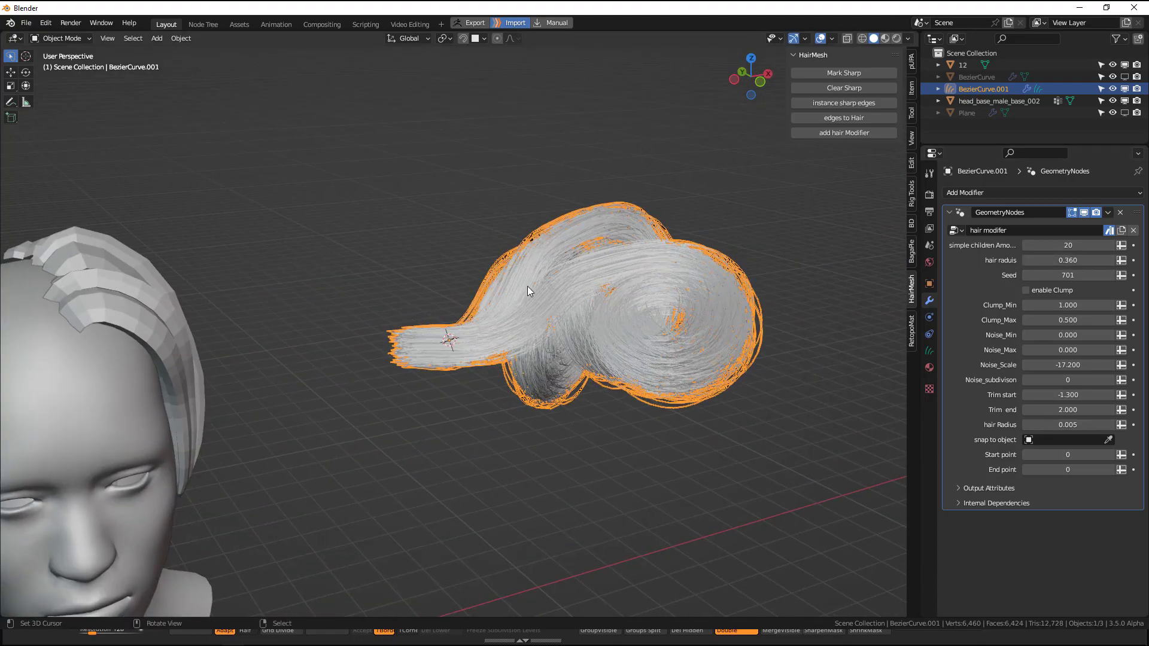
Browse Preferences > Install Add-on from the File menu, then cancel the file browser
click(25, 22)
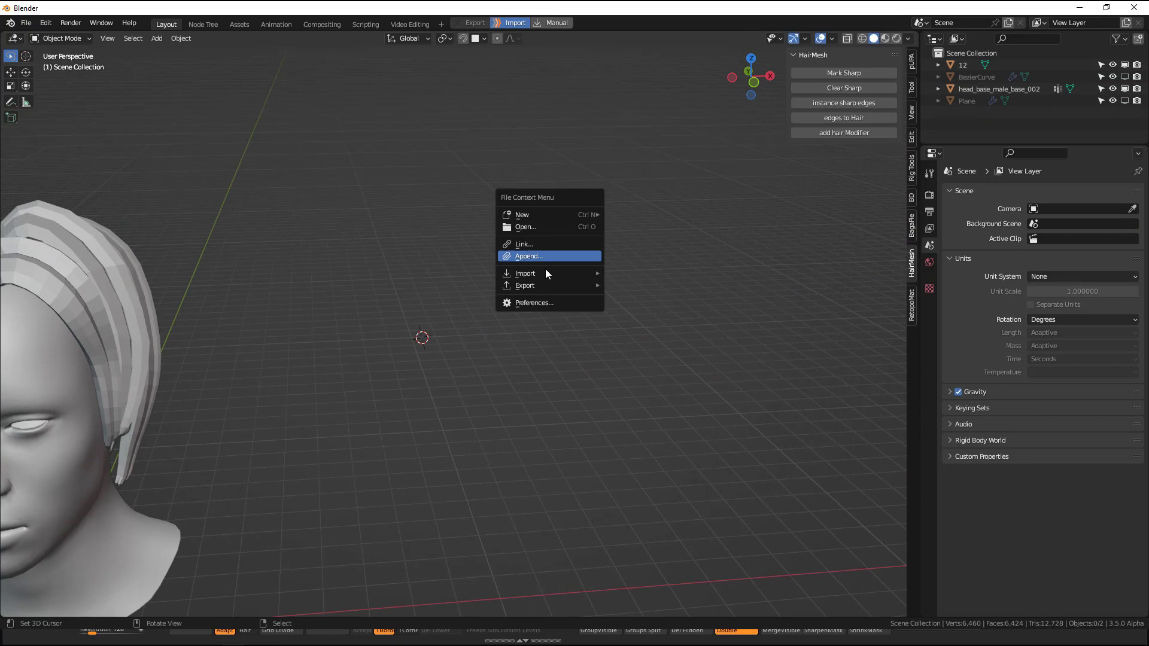
click(45, 23)
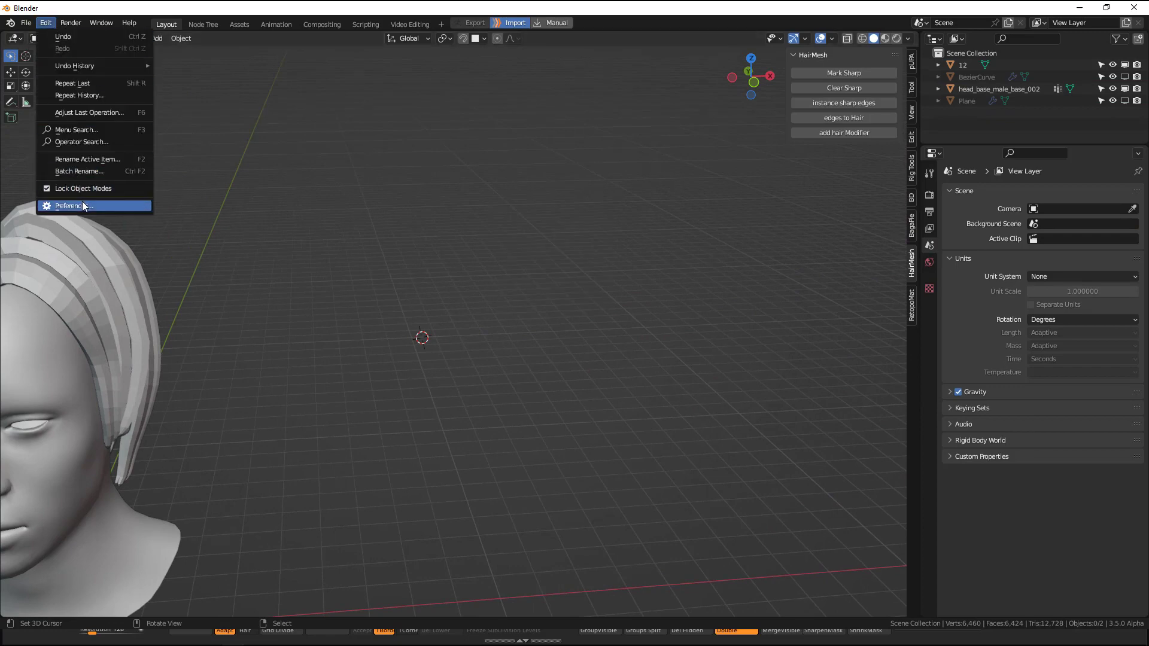
click(68, 206)
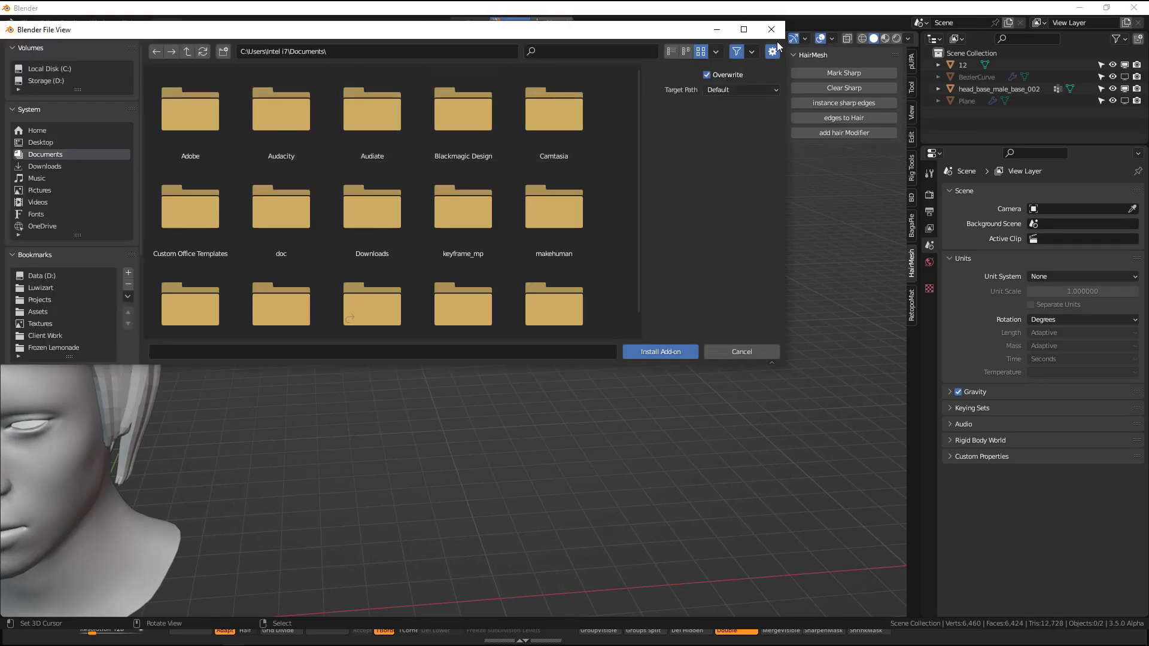
click(740, 352)
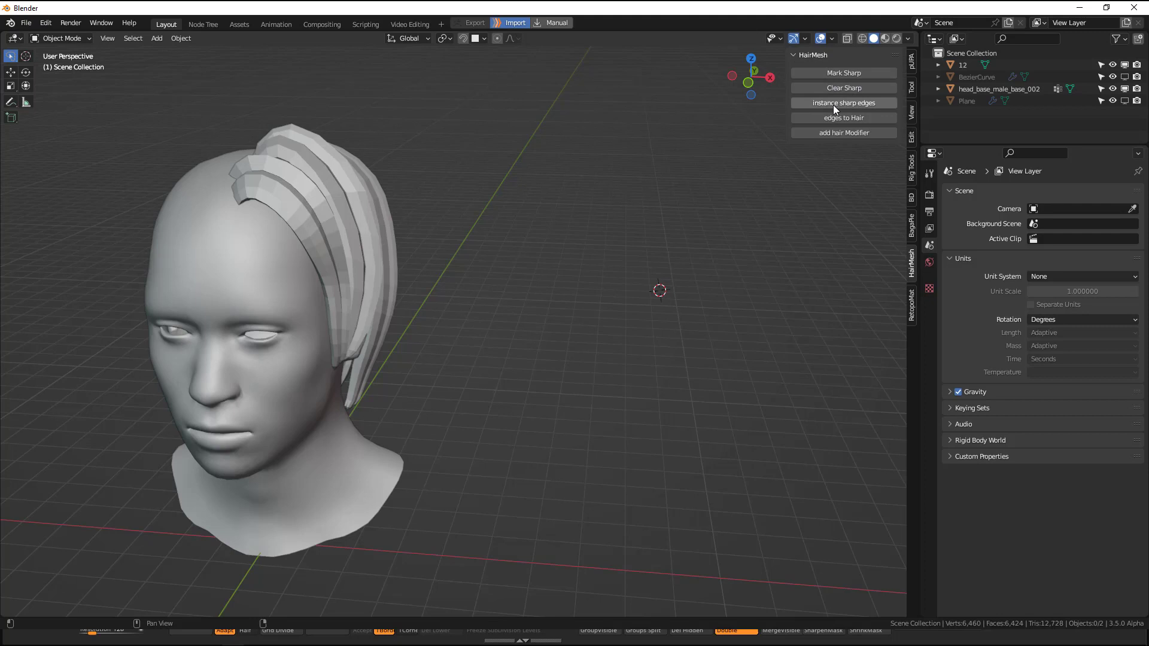
mouse_move(859, 111)
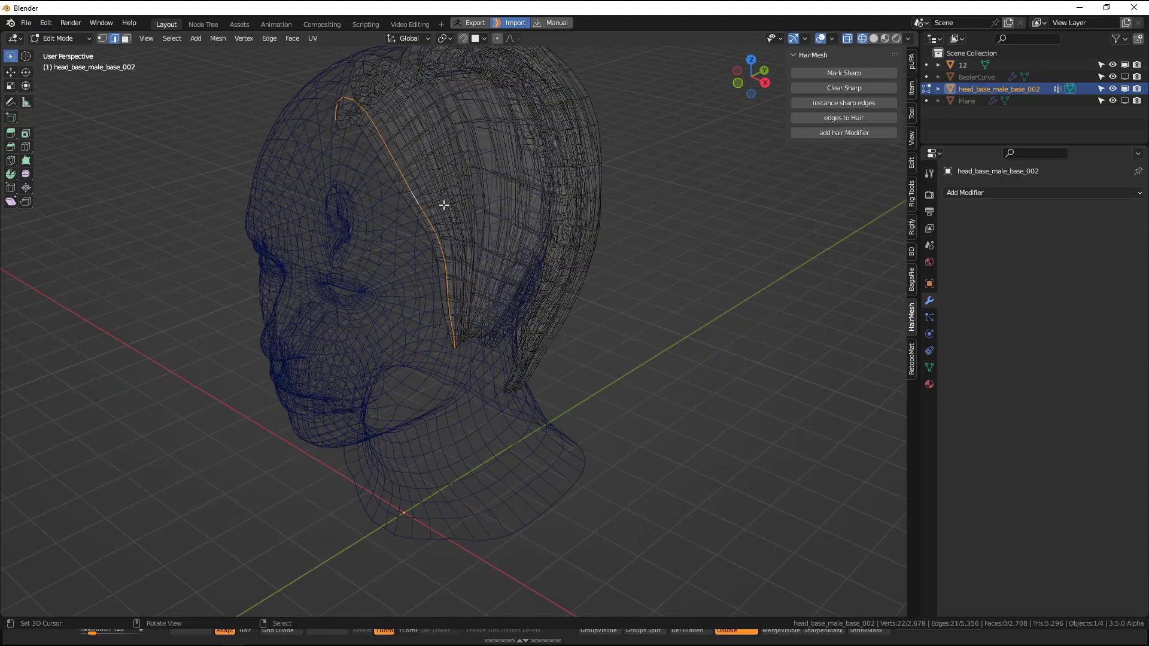
Toggle into and out of Edit Mode on the hair strip mesh carrying the mesh-to-hair modifier
key(Tab)
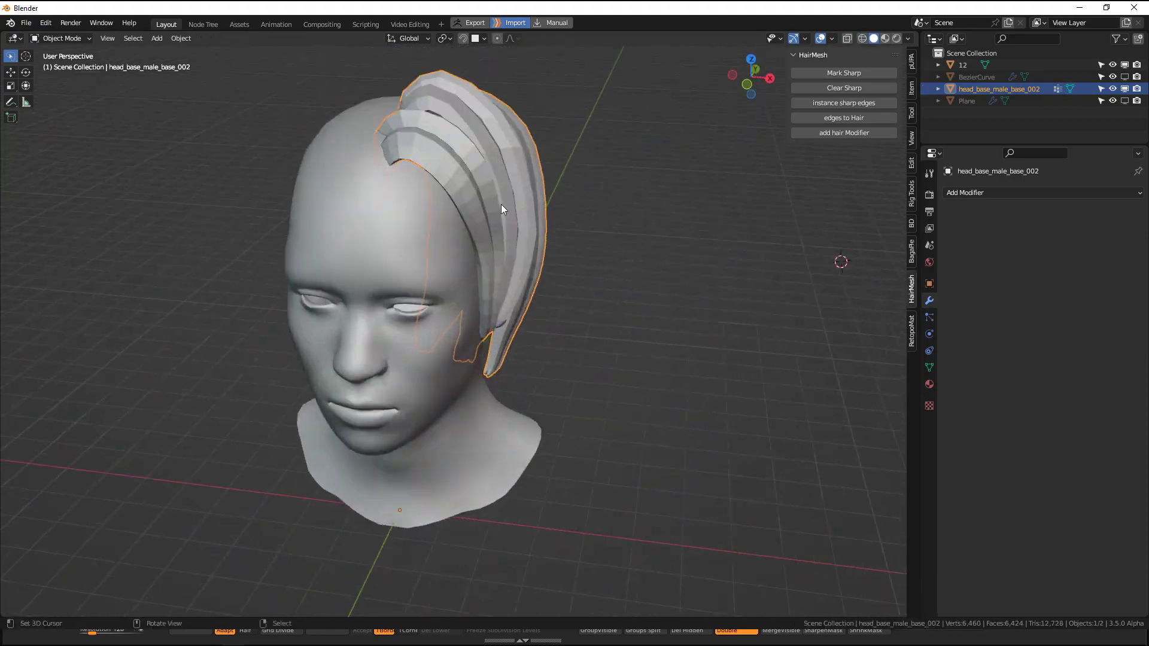
key(Tab)
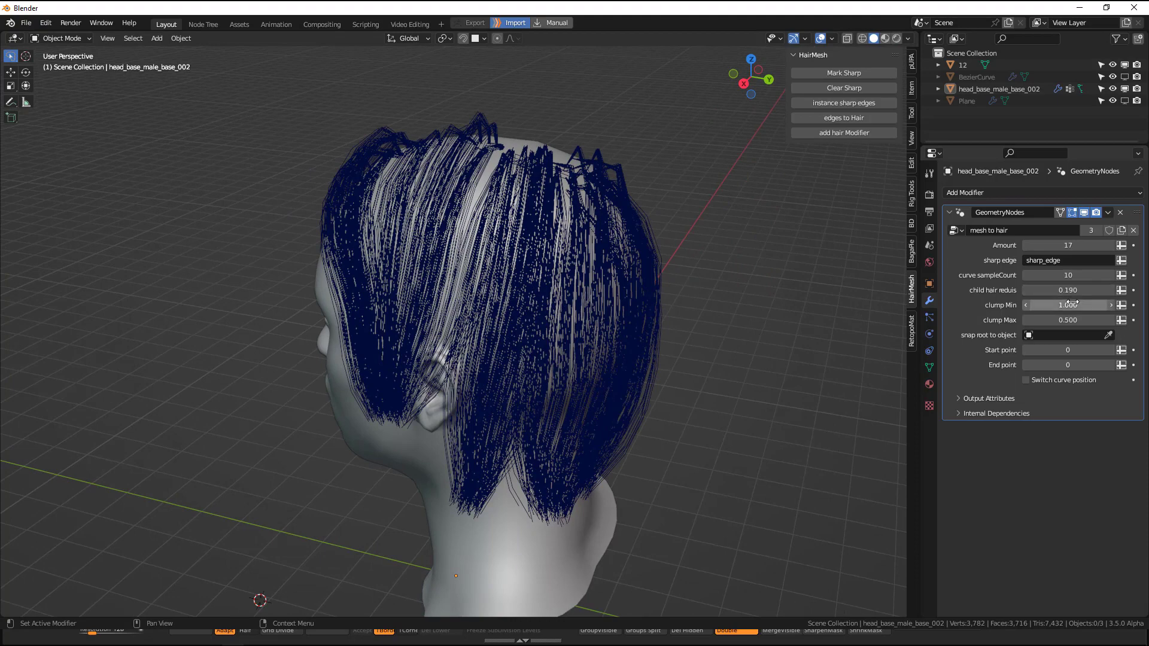
Tune clump Min, set strand Amount to 49 and curve sampleCount to 130
drag(1049, 305, 1092, 304)
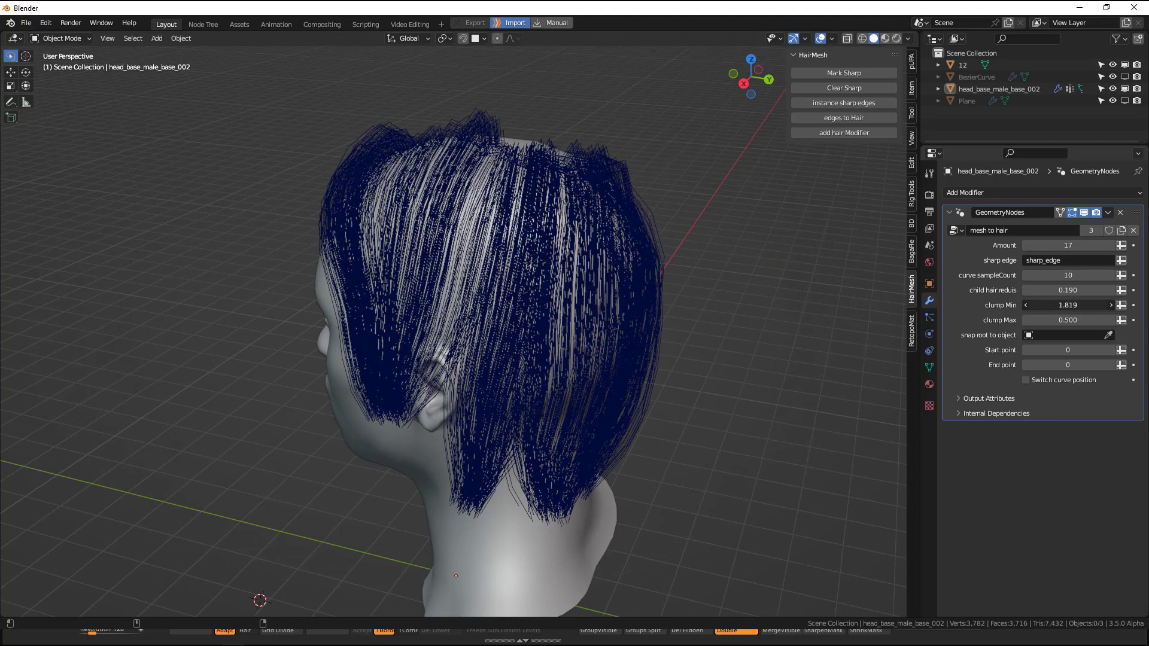
drag(1034, 305, 1092, 305)
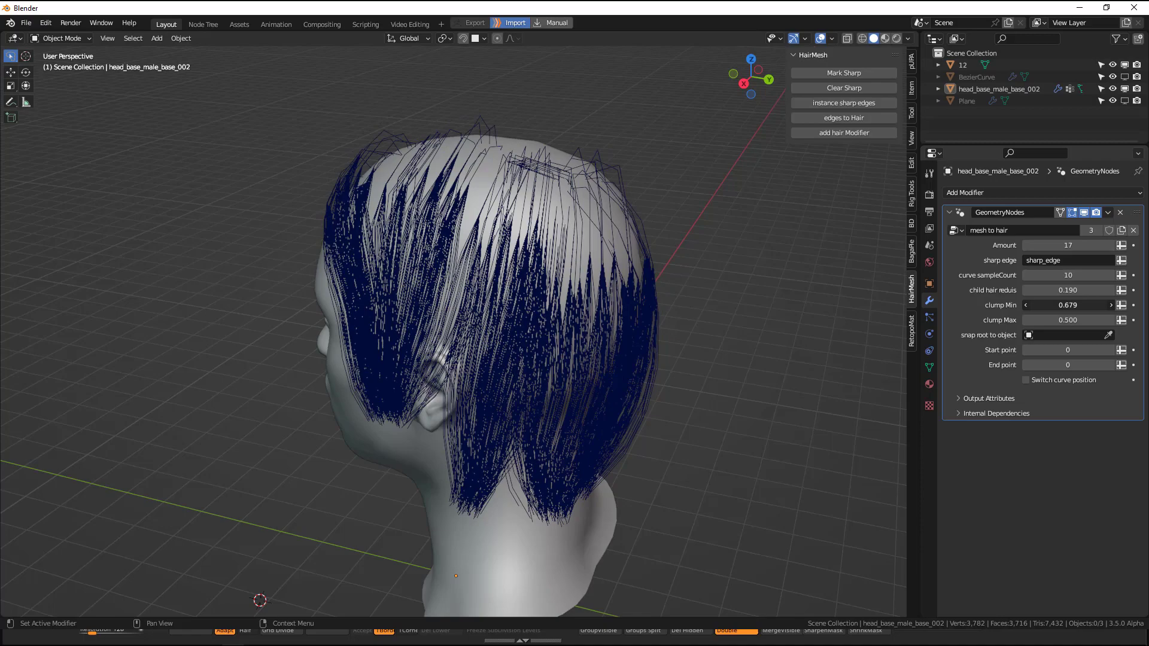
drag(1071, 305, 1041, 305)
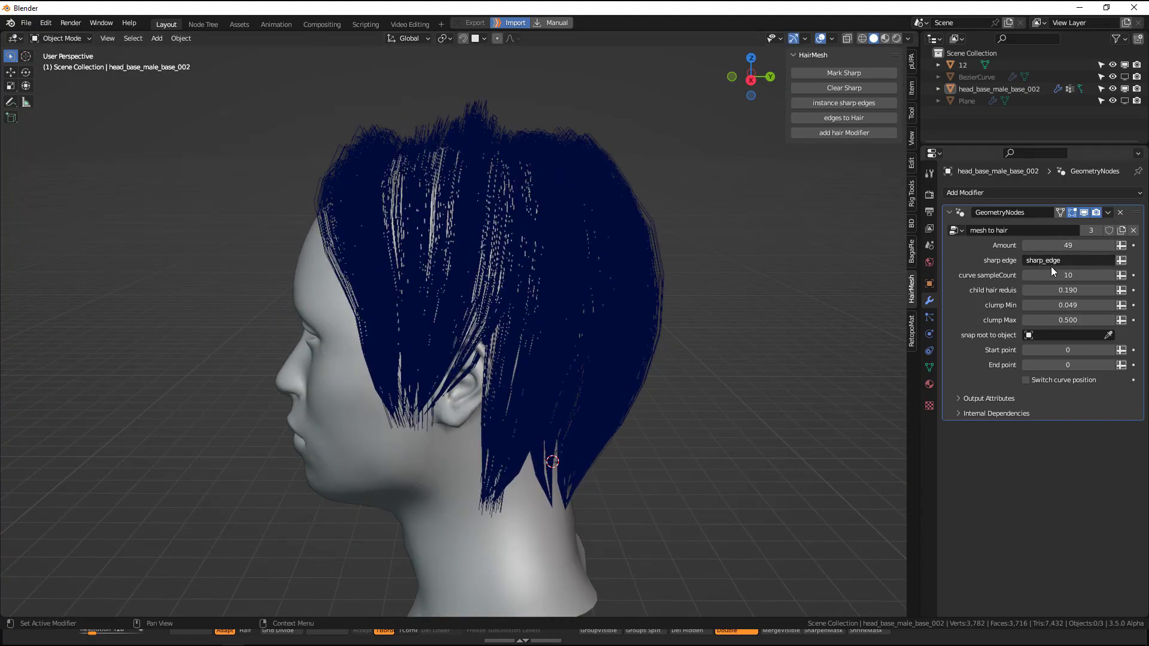
drag(1067, 275, 1070, 275)
text(130)
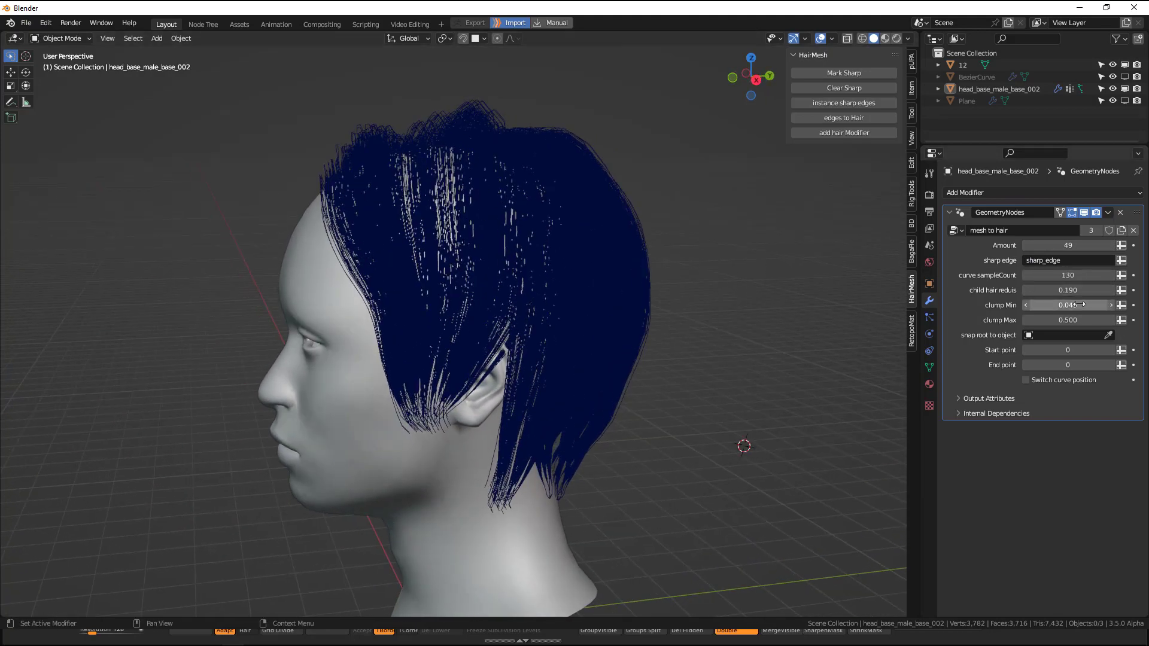
drag(1068, 304, 1068, 304)
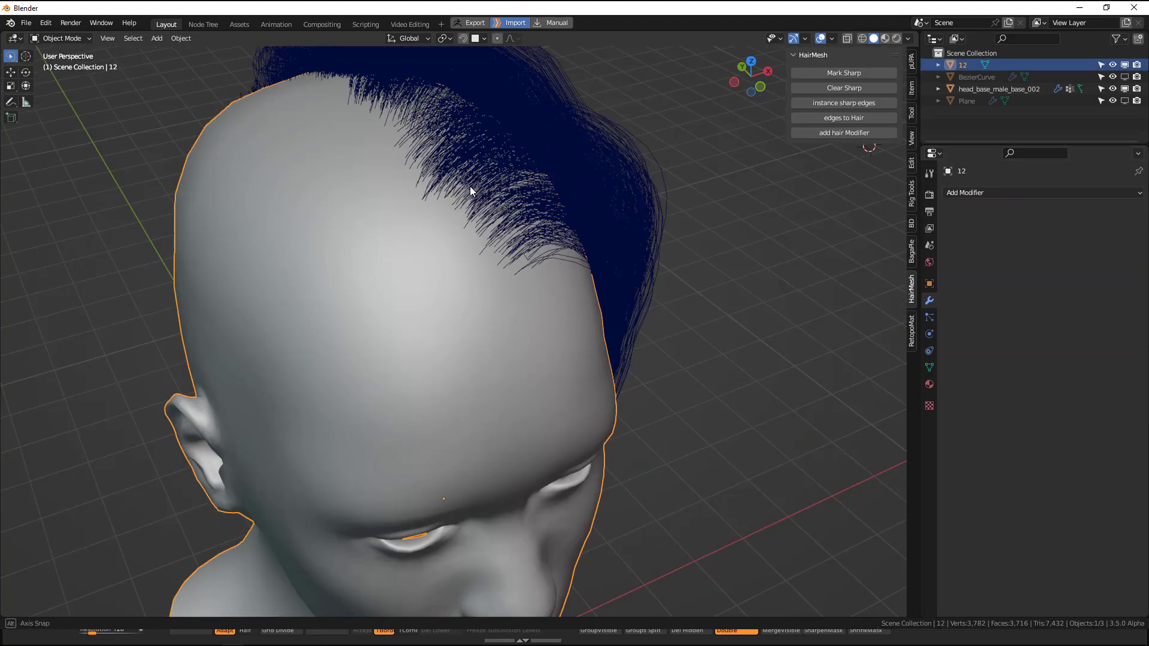
Select the generated hair object and orbit to inspect it before converting it to Curves
click(998, 89)
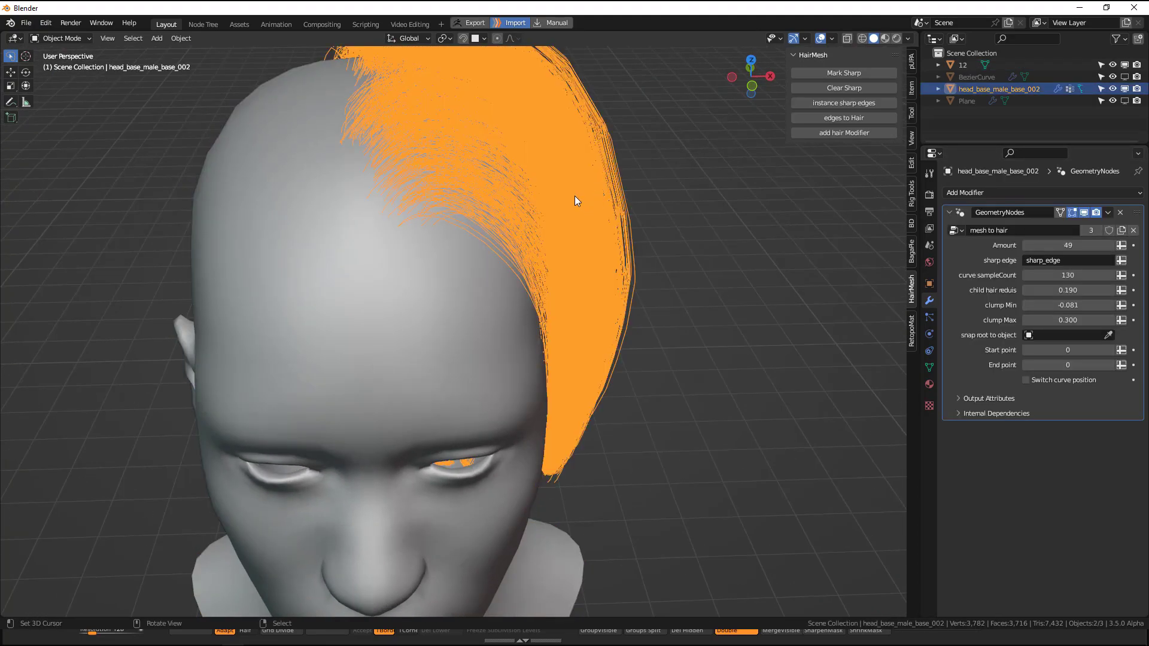
drag(575, 202, 476, 251)
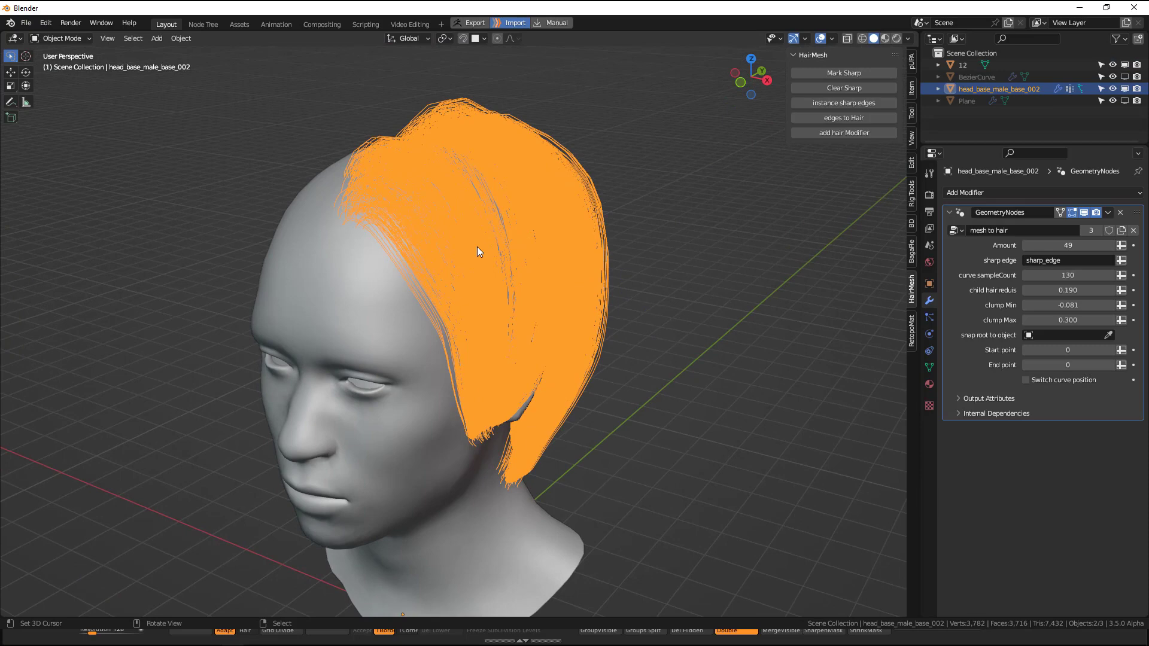
mouse_move(501, 251)
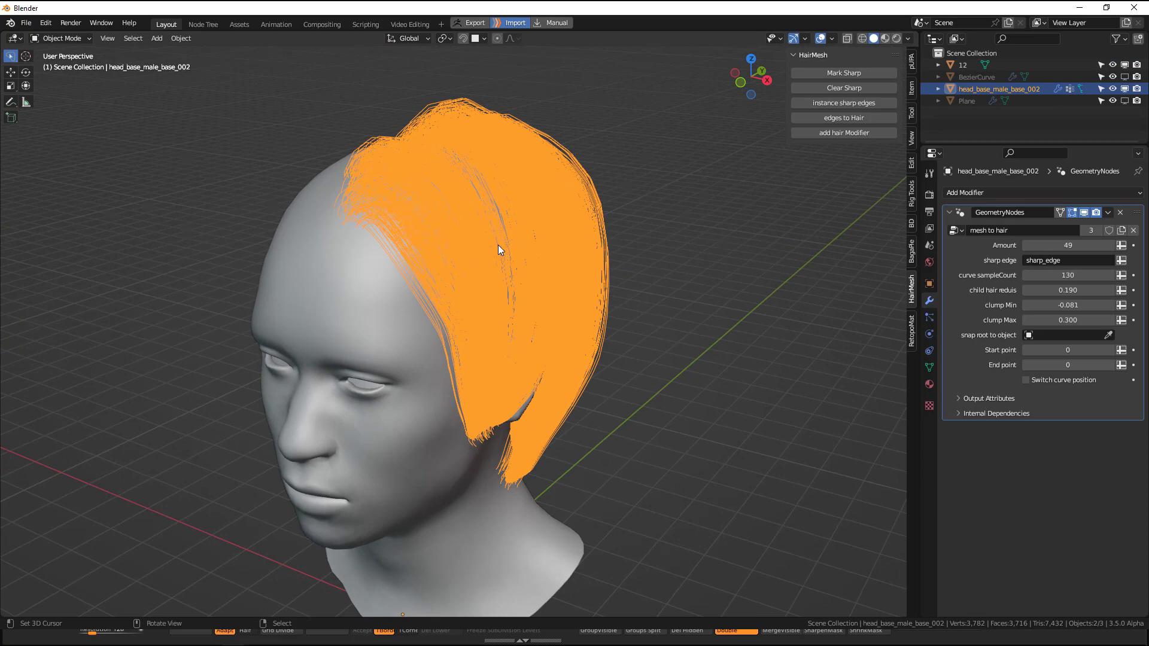
mouse_move(353, 297)
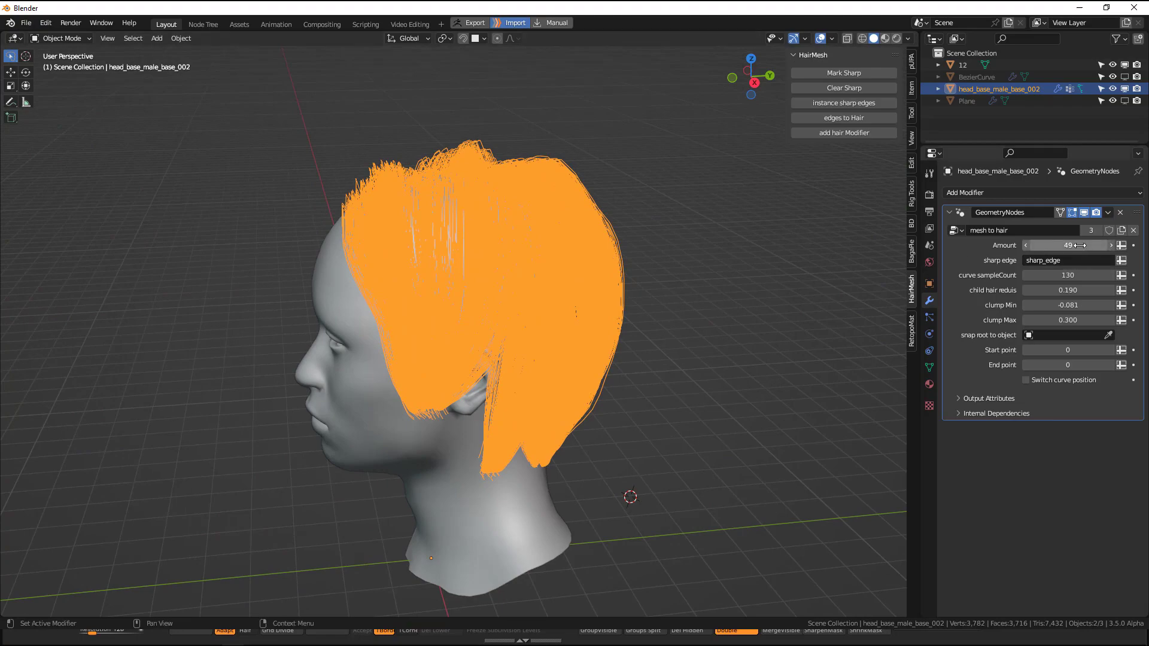
drag(1067, 244, 1034, 245)
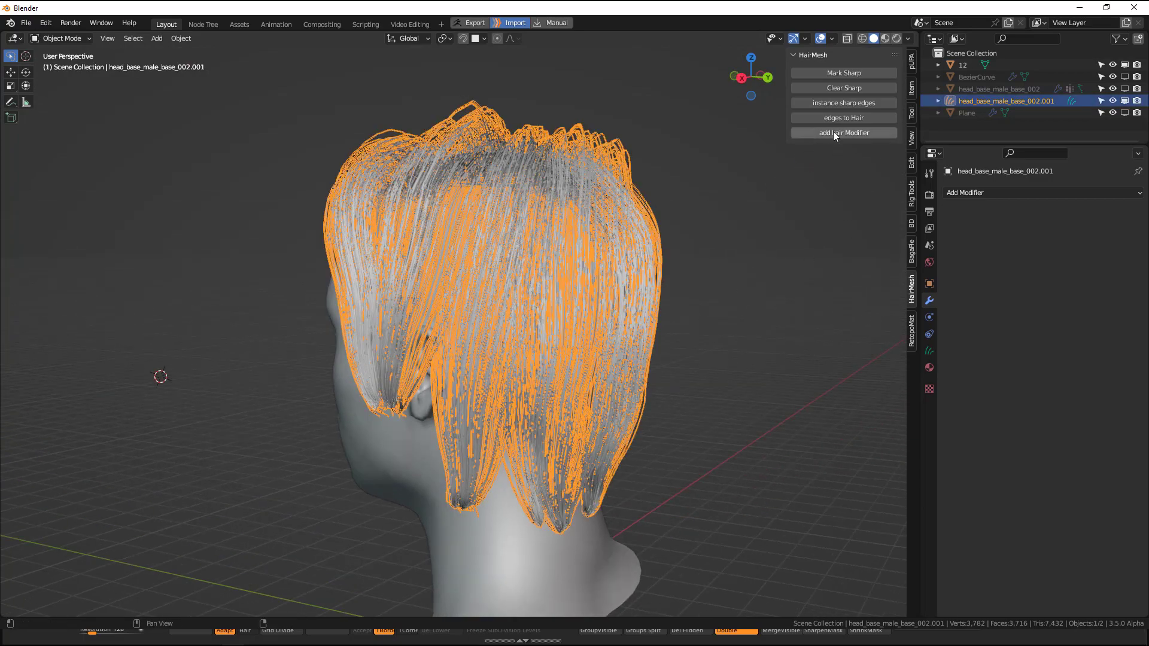
Add the hair modifier to the curves, lower hair radius, set simple children to 7 and disable clumping
click(843, 133)
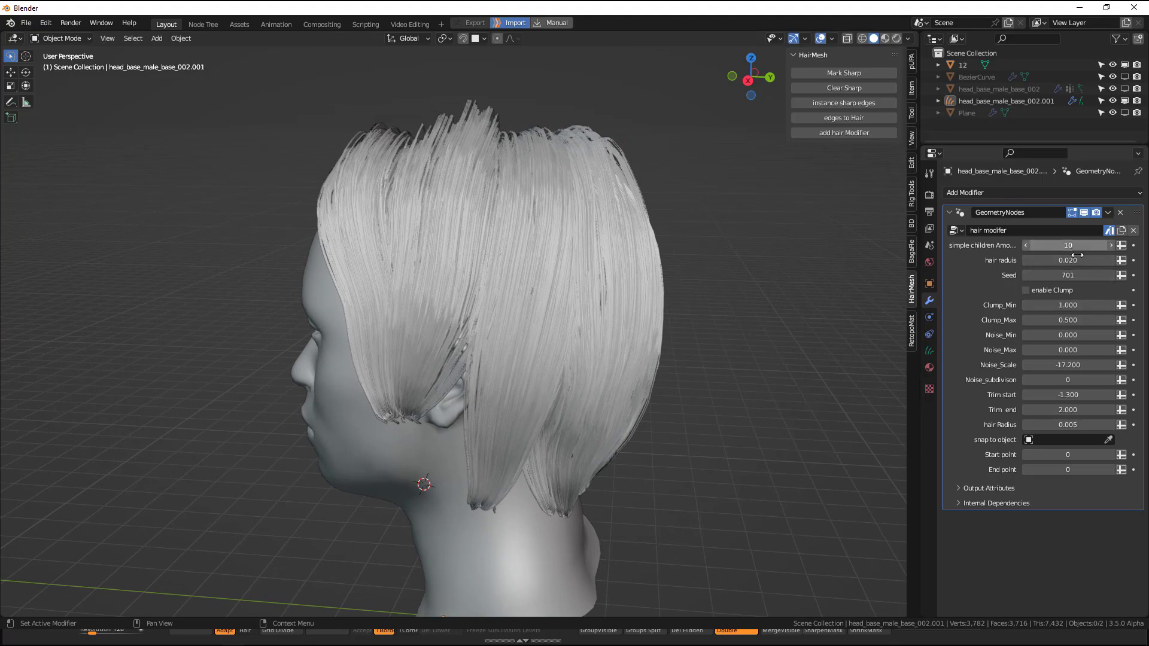
drag(1070, 259, 1037, 259)
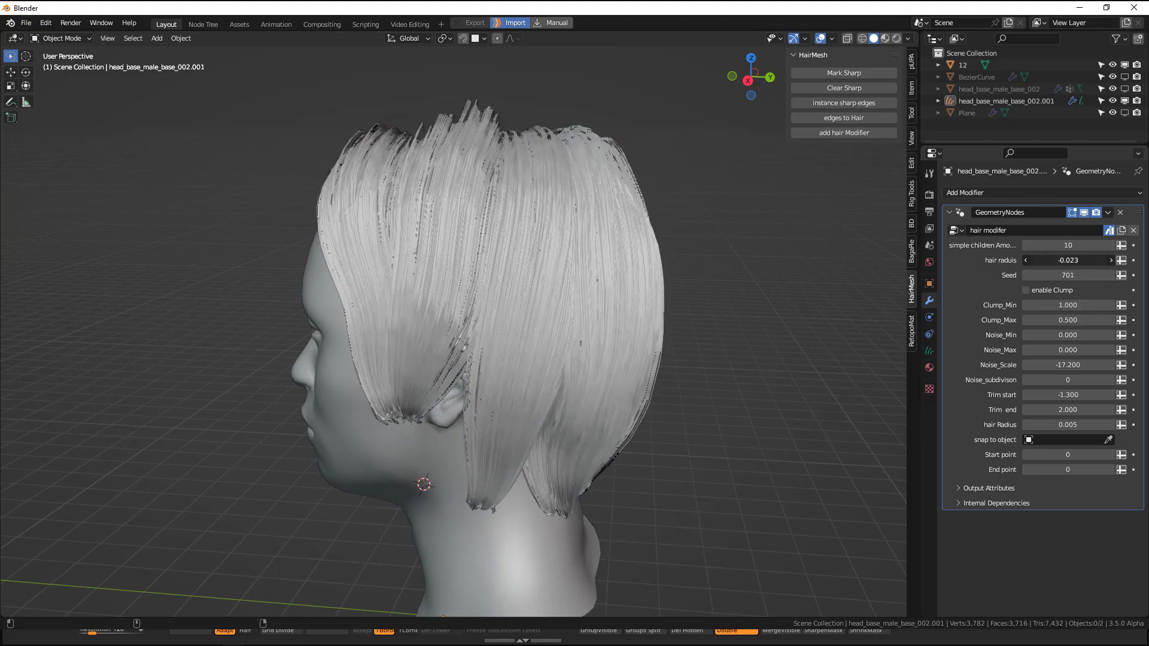
drag(1070, 260, 1041, 260)
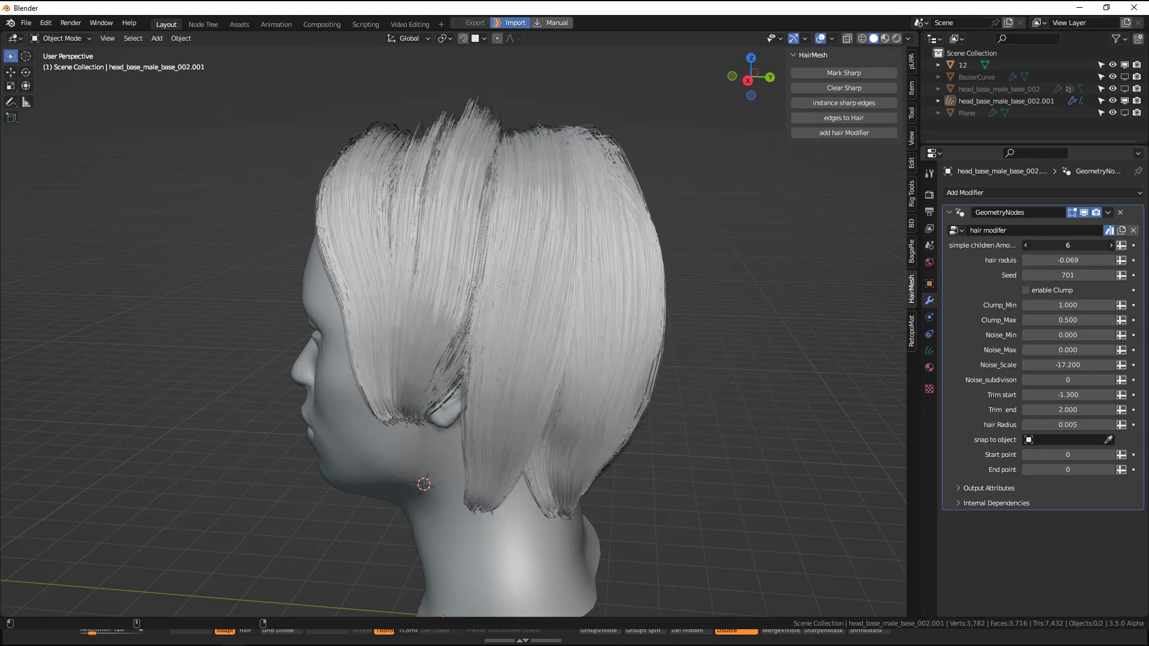
click(1027, 290)
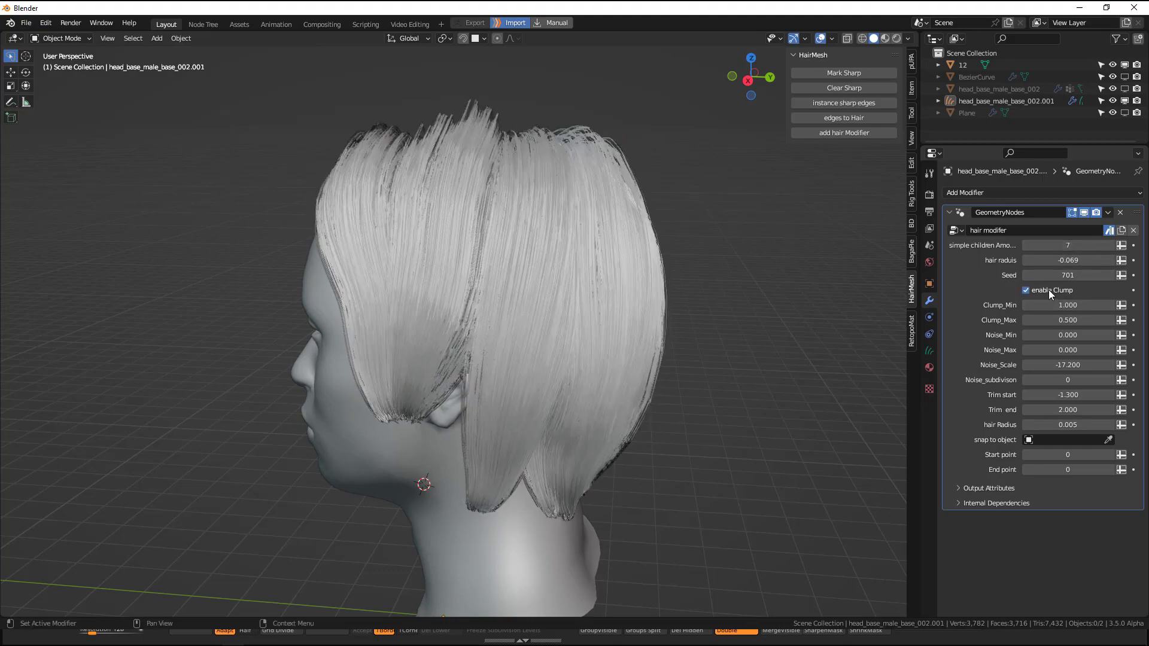
click(1027, 290)
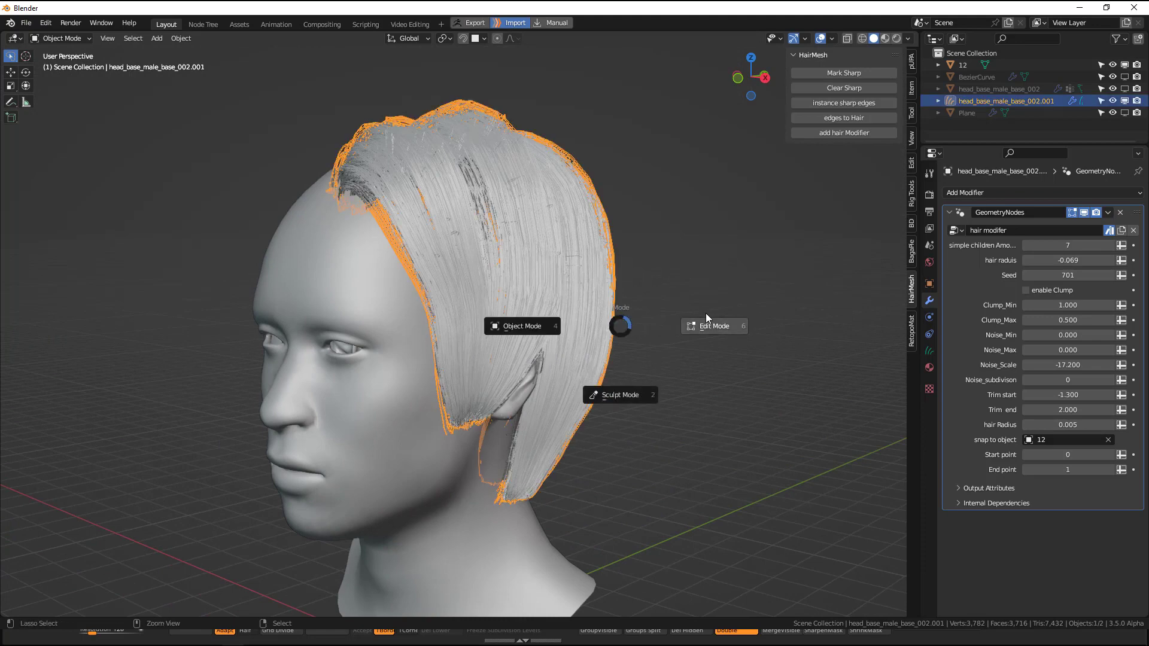
Comb the front strands down across the cheek in Sculpt Mode with the Comb brush
click(619, 396)
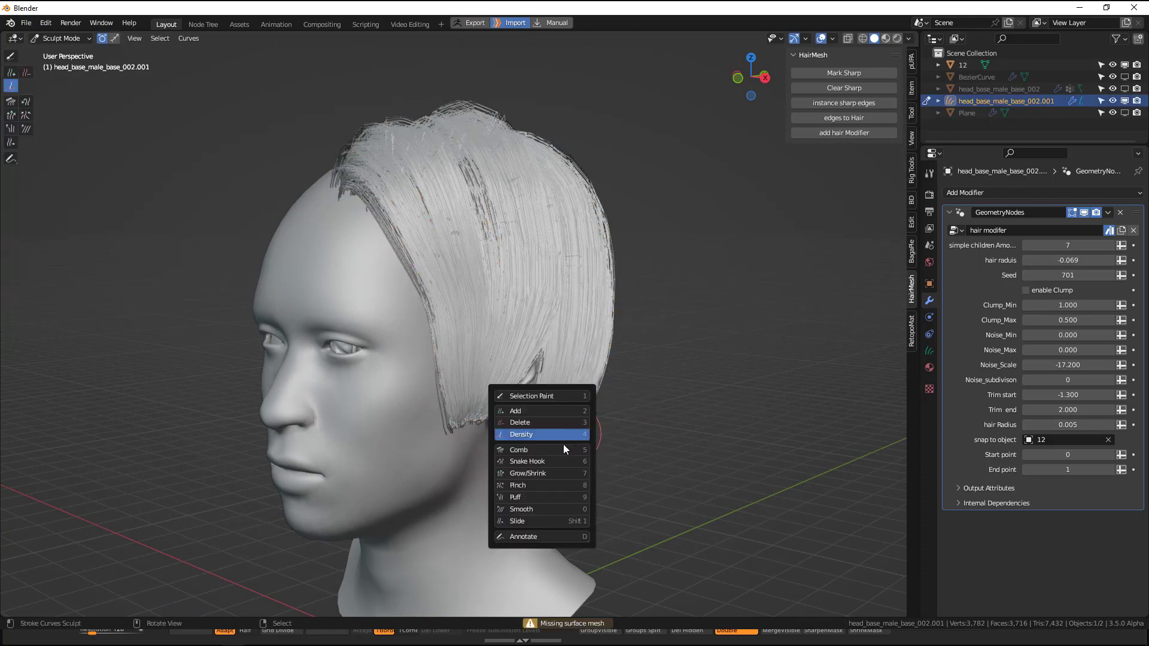
click(520, 433)
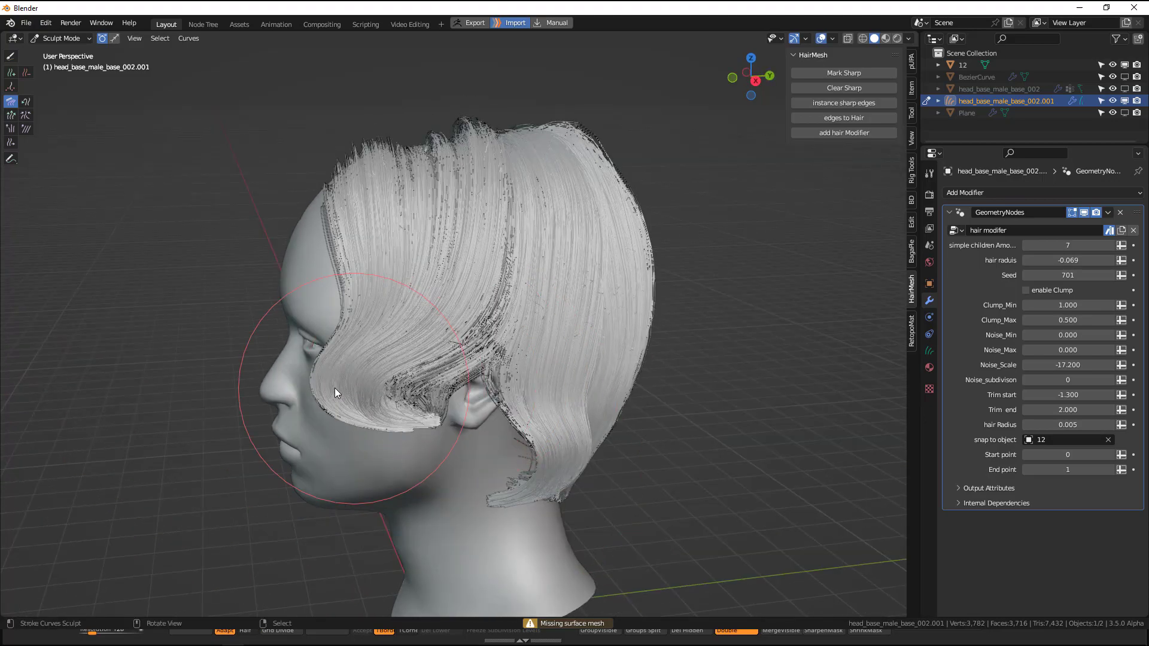
drag(333, 392, 579, 238)
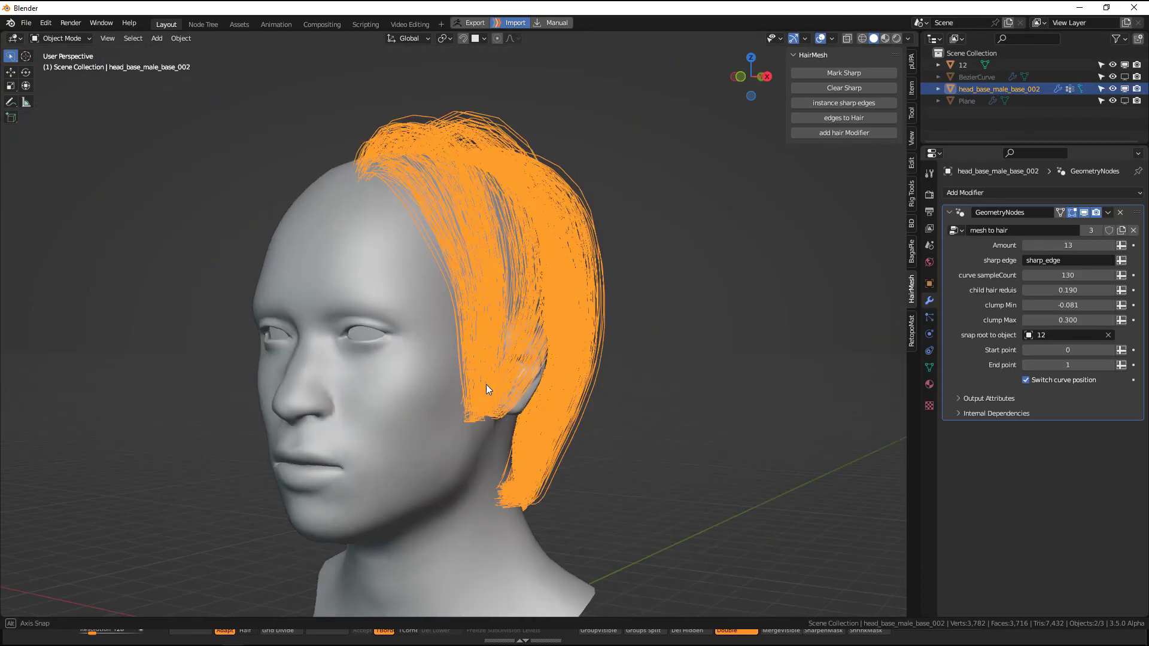
Orbit to a side view of the head
drag(489, 389, 473, 223)
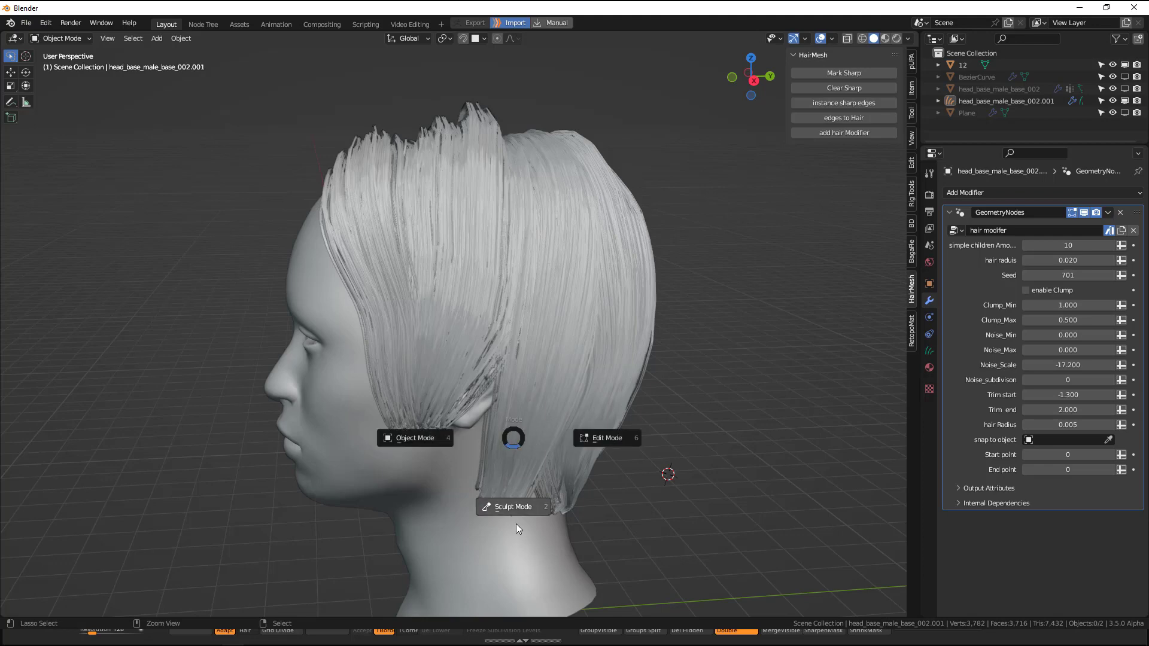
Comb the strands down along the side of the head in Sculpt Mode
click(513, 507)
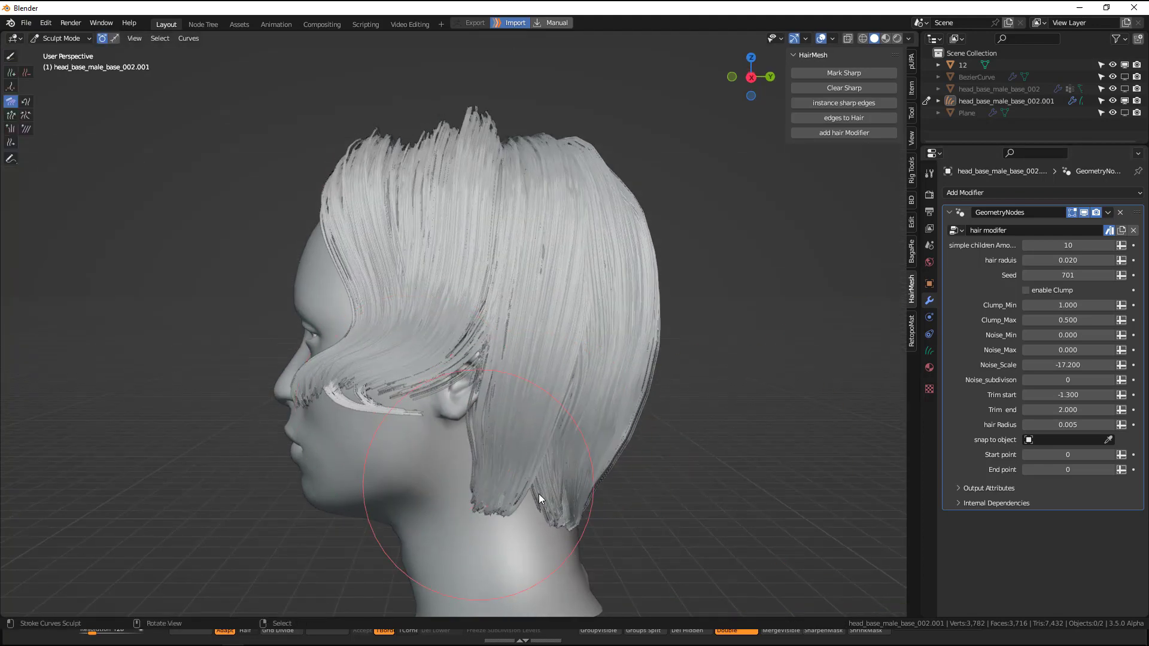
drag(538, 500, 616, 430)
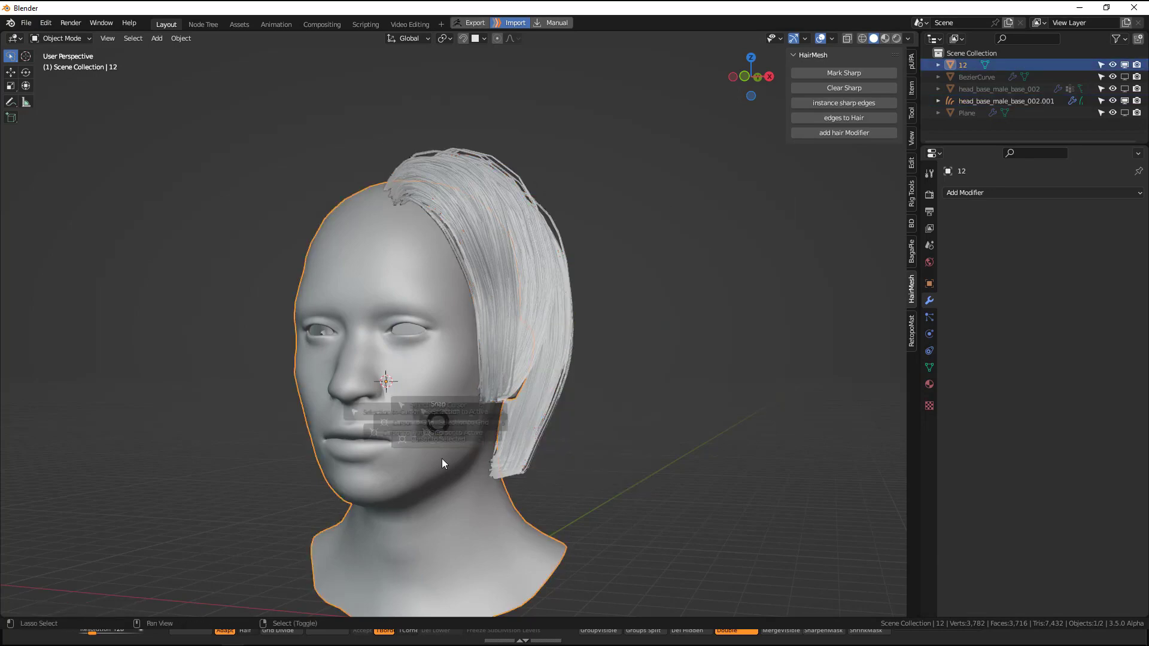
Select the combed hair curves object and set its origin via the Object menu
click(1006, 101)
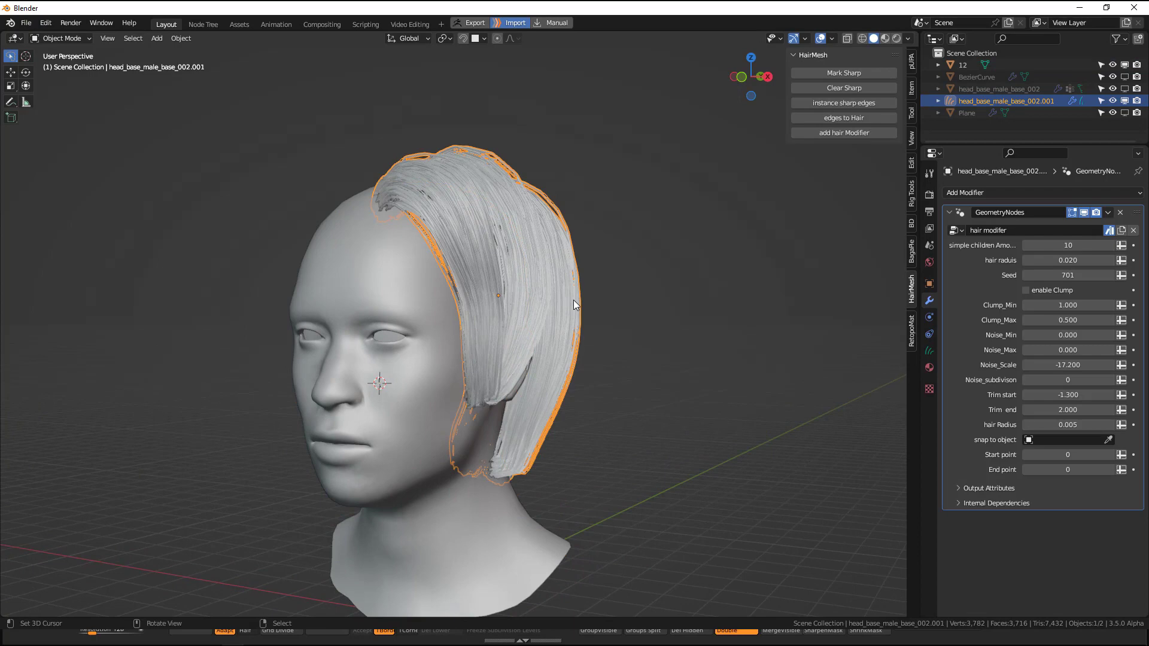
mouse_move(535, 242)
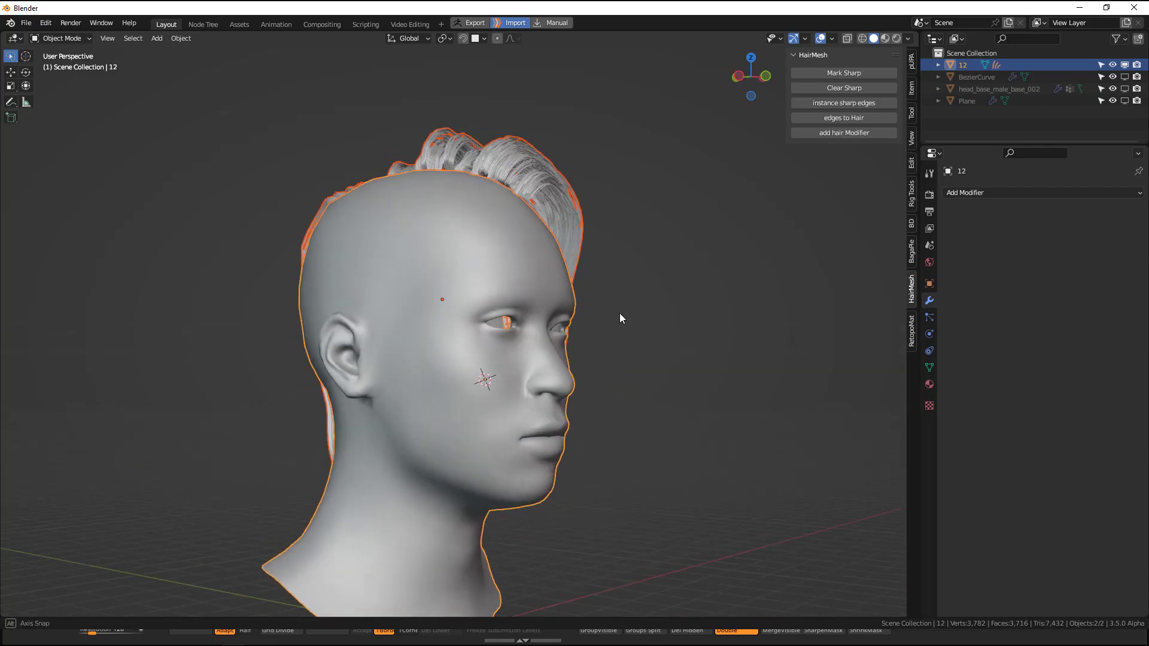
drag(620, 318, 495, 309)
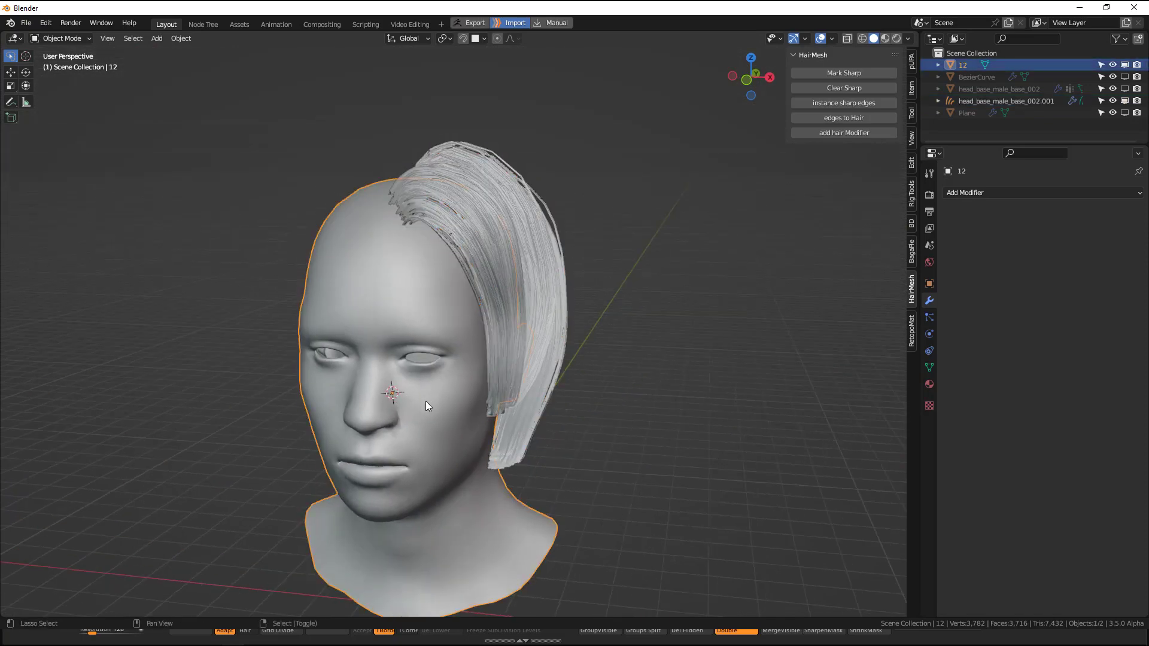
click(1005, 100)
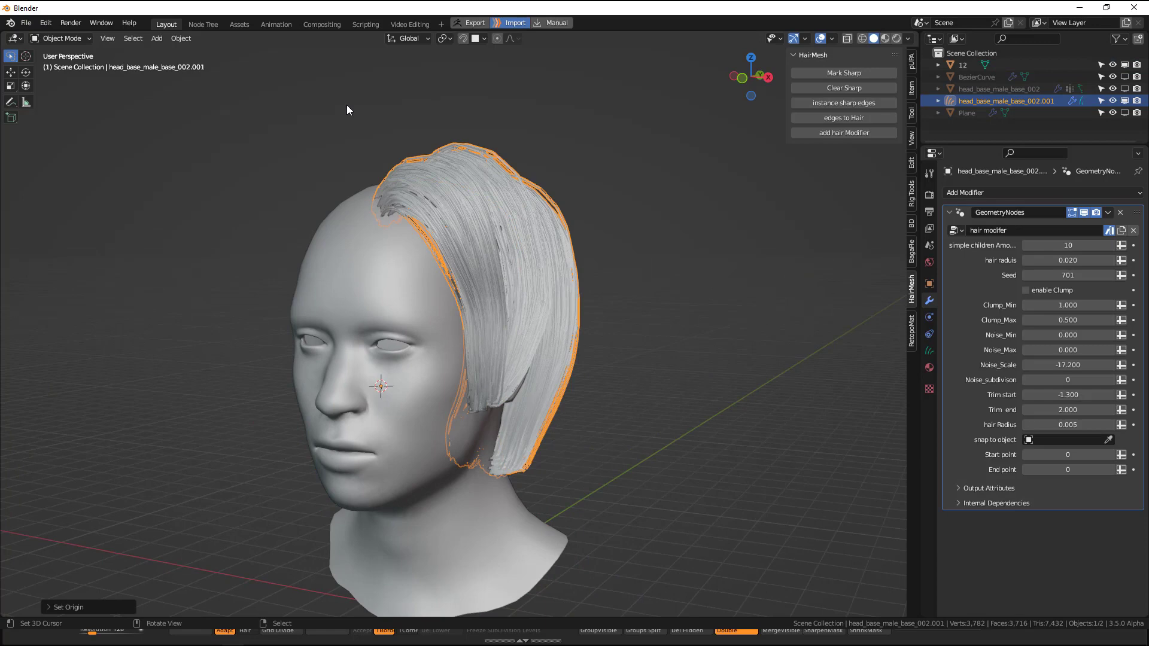
click(180, 38)
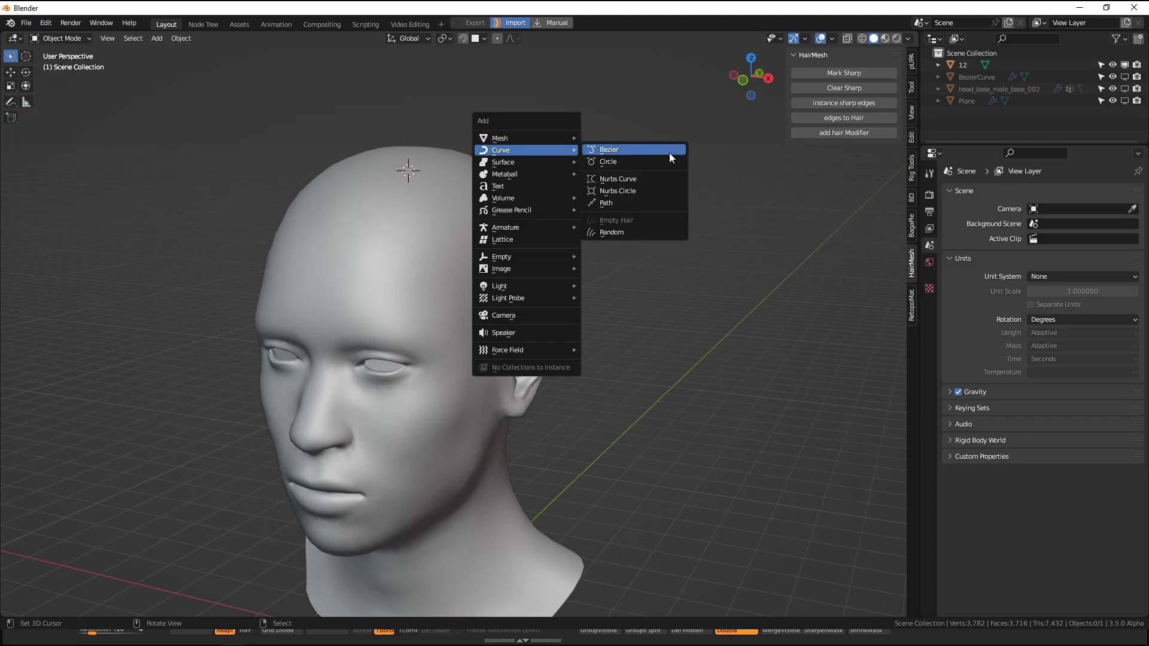
Add a Bezier curve (BezierCurve.001) at the top of the head
click(608, 149)
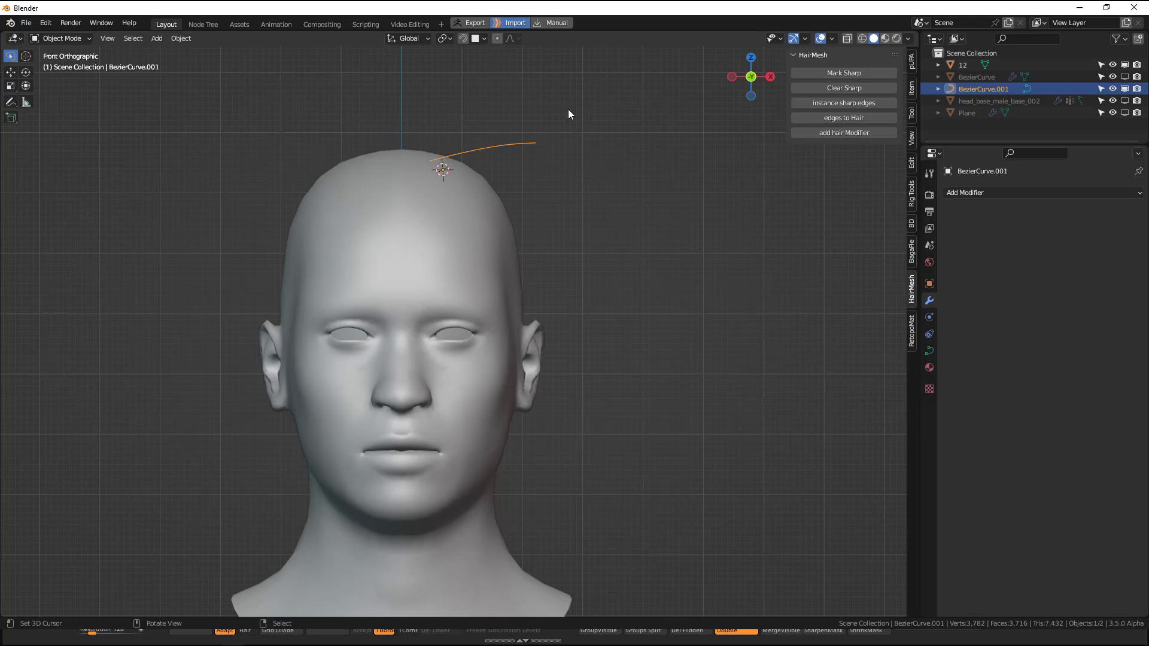
mouse_move(509, 165)
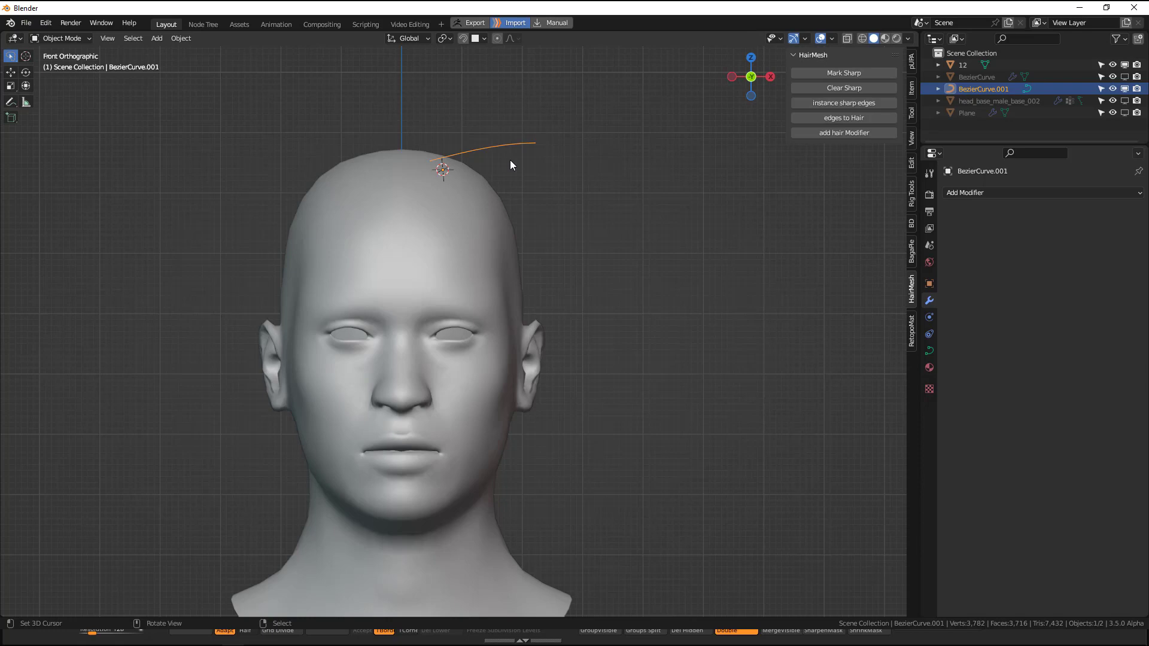
mouse_move(485, 149)
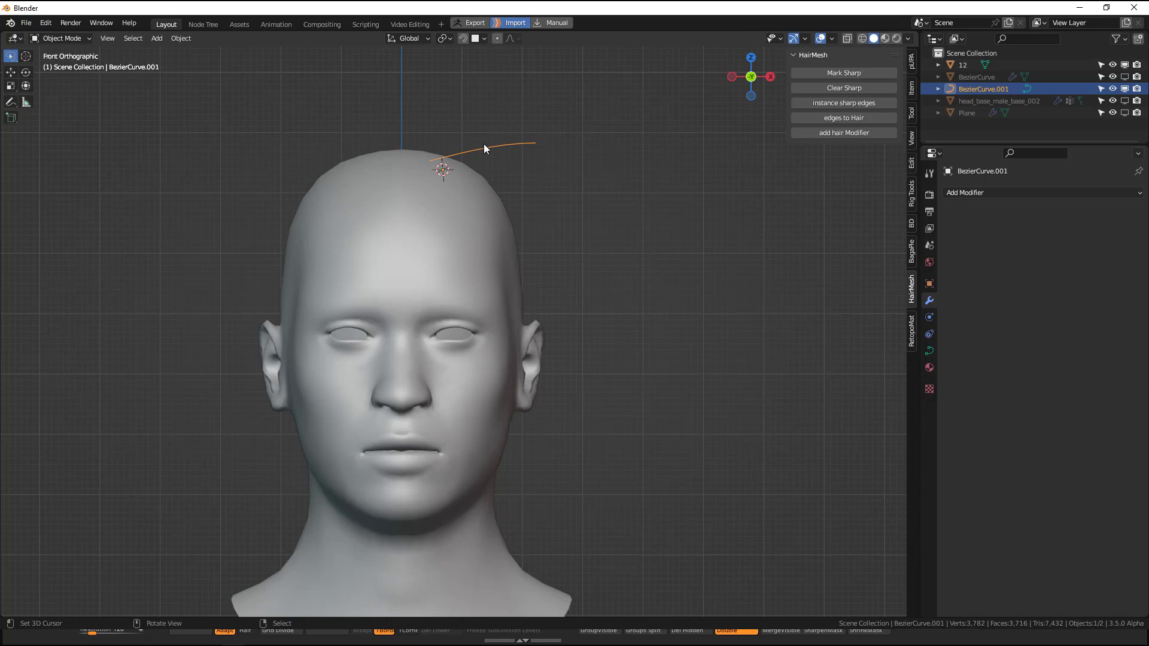